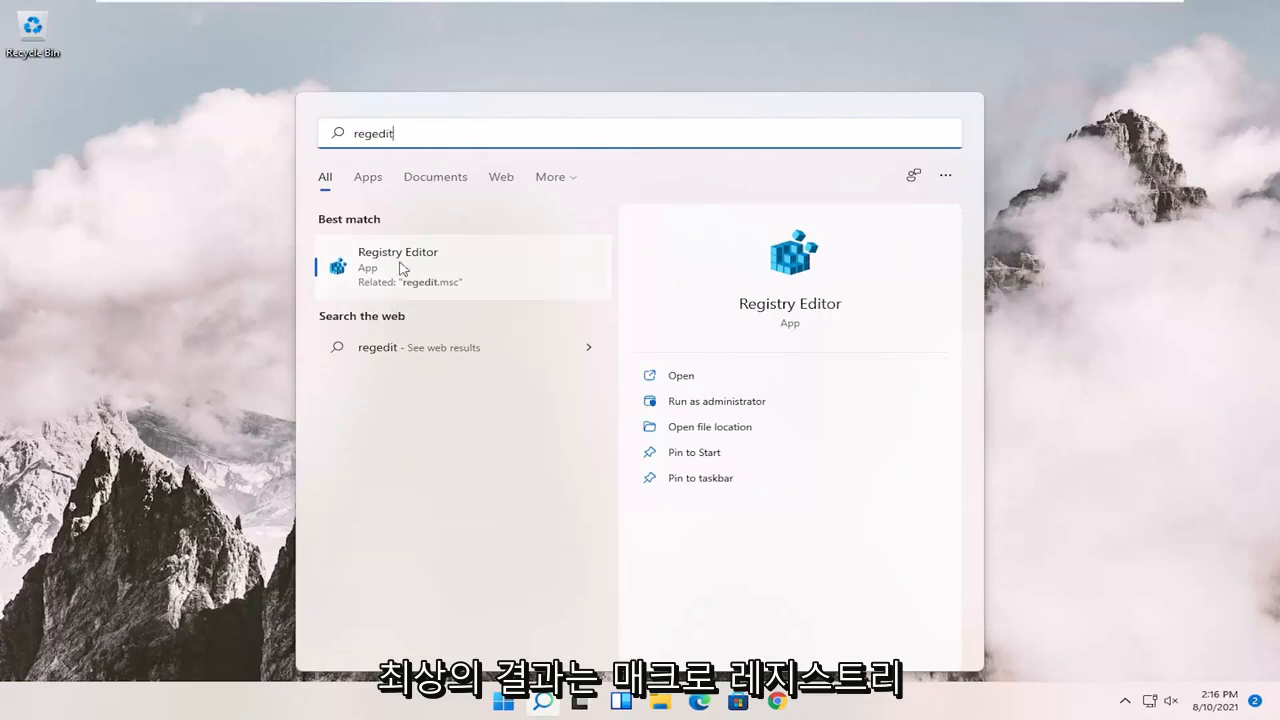
- Run the Registry Editor search result as administrator and approve the User Account Control prompt
right_click(397, 266)
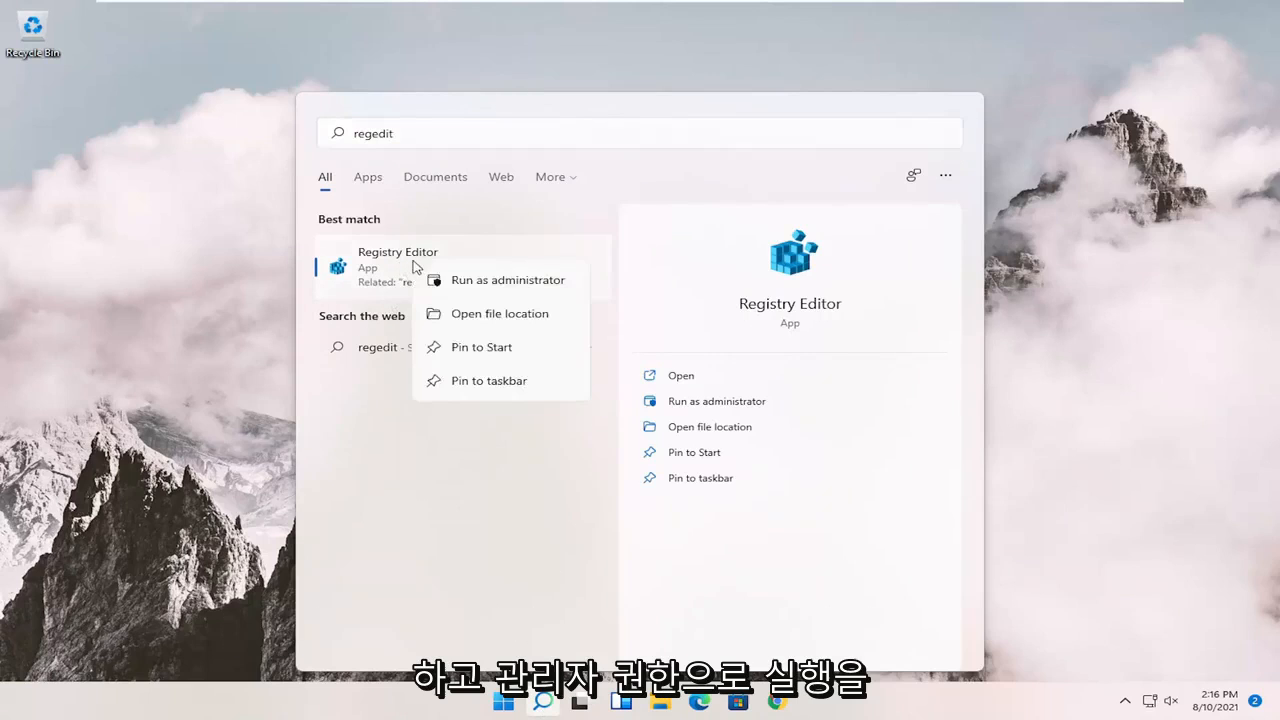
left_click(507, 280)
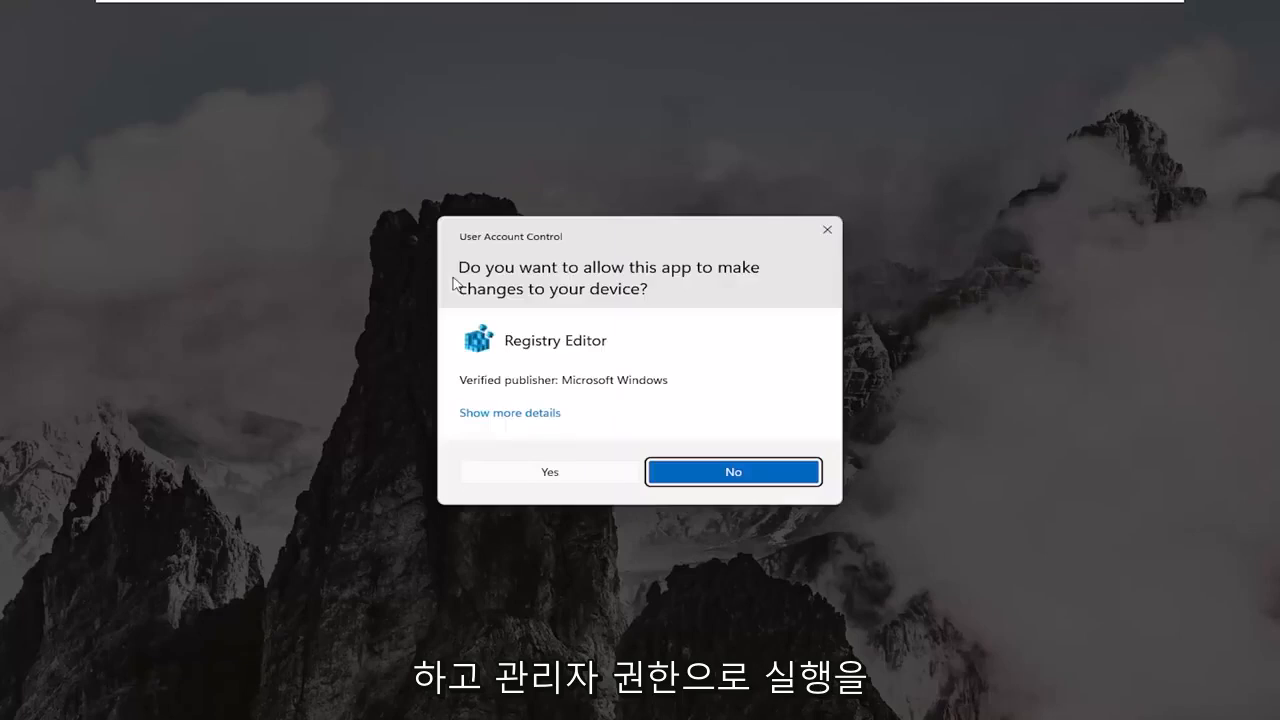
mouse_move(505, 327)
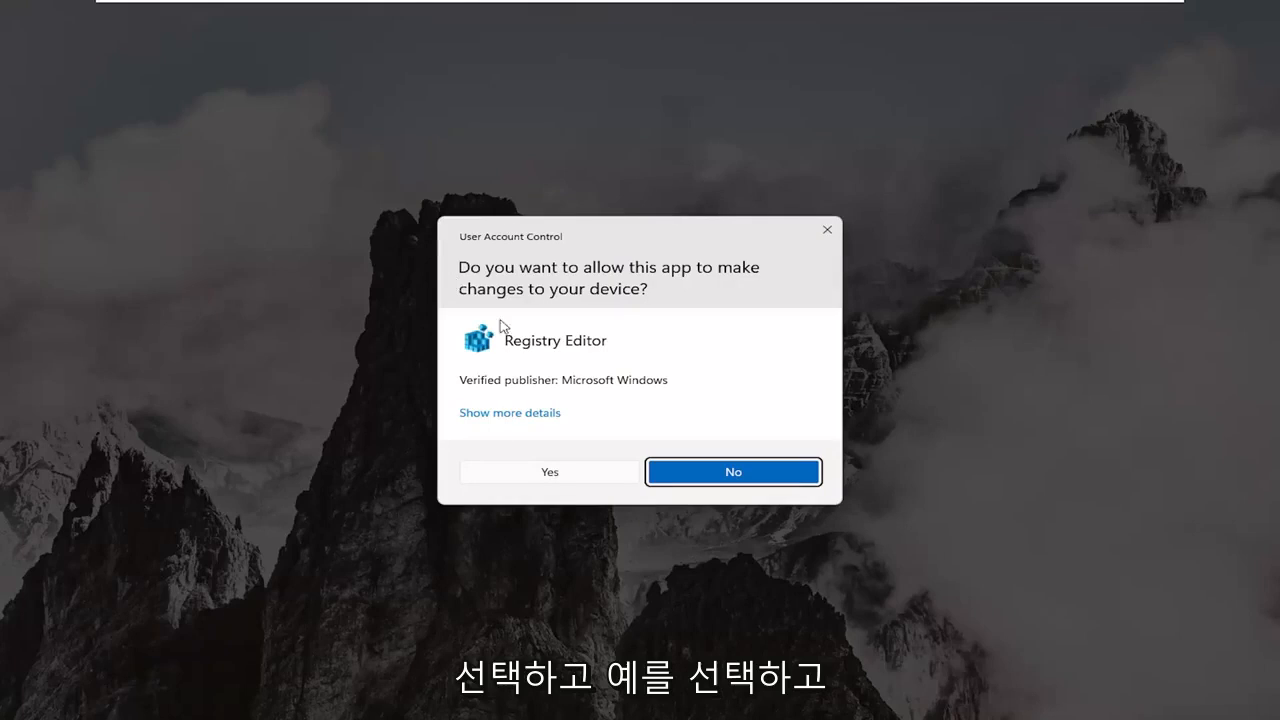
left_click(548, 471)
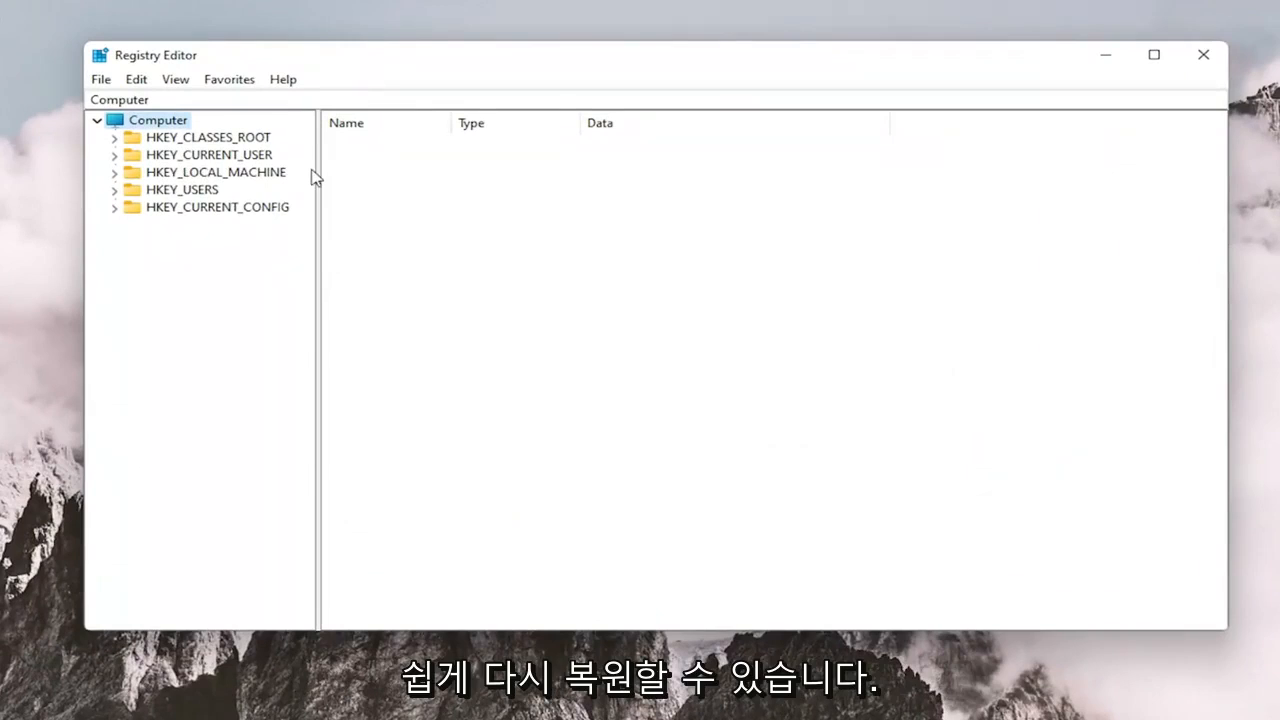
mouse_move(290, 172)
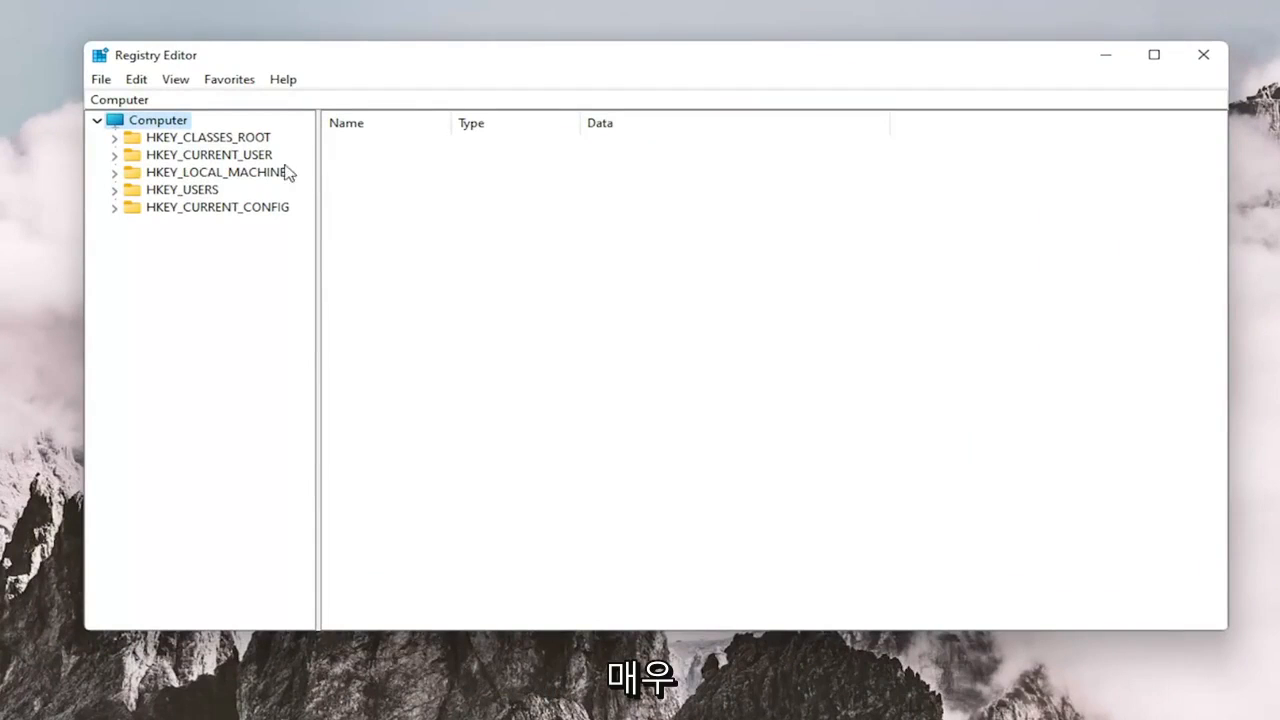
left_click(100, 79)
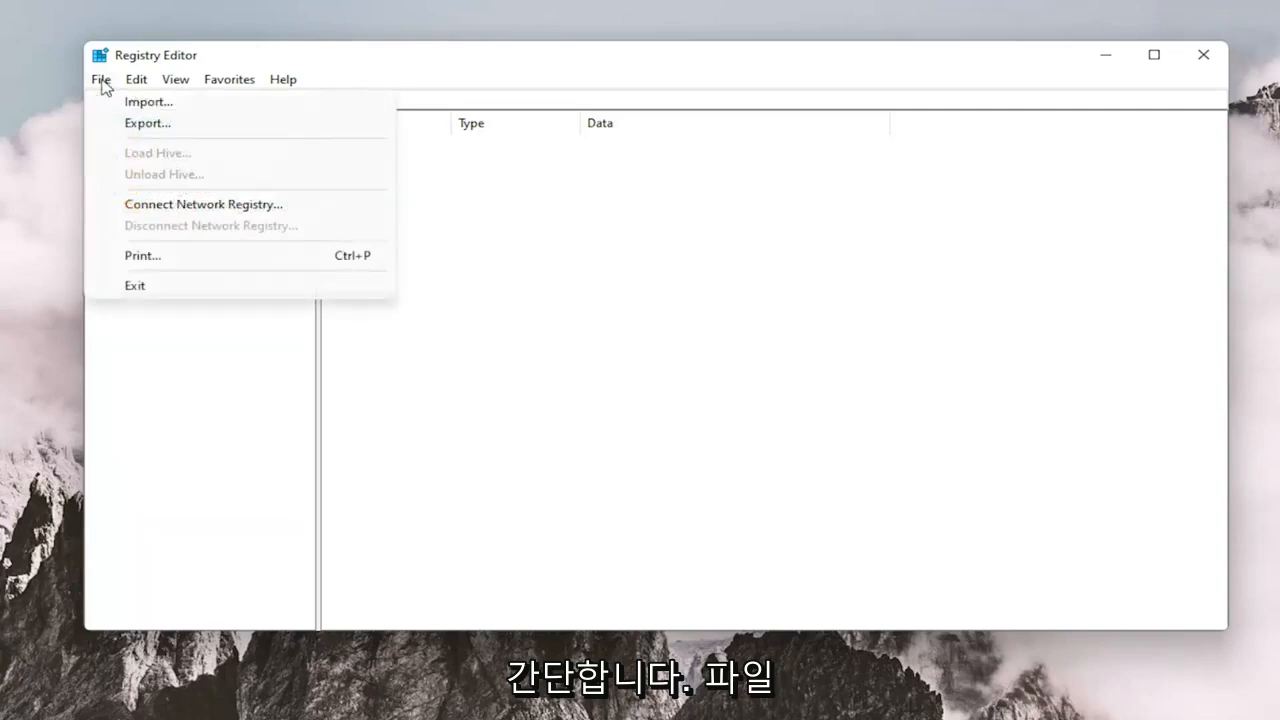
left_click(147, 122)
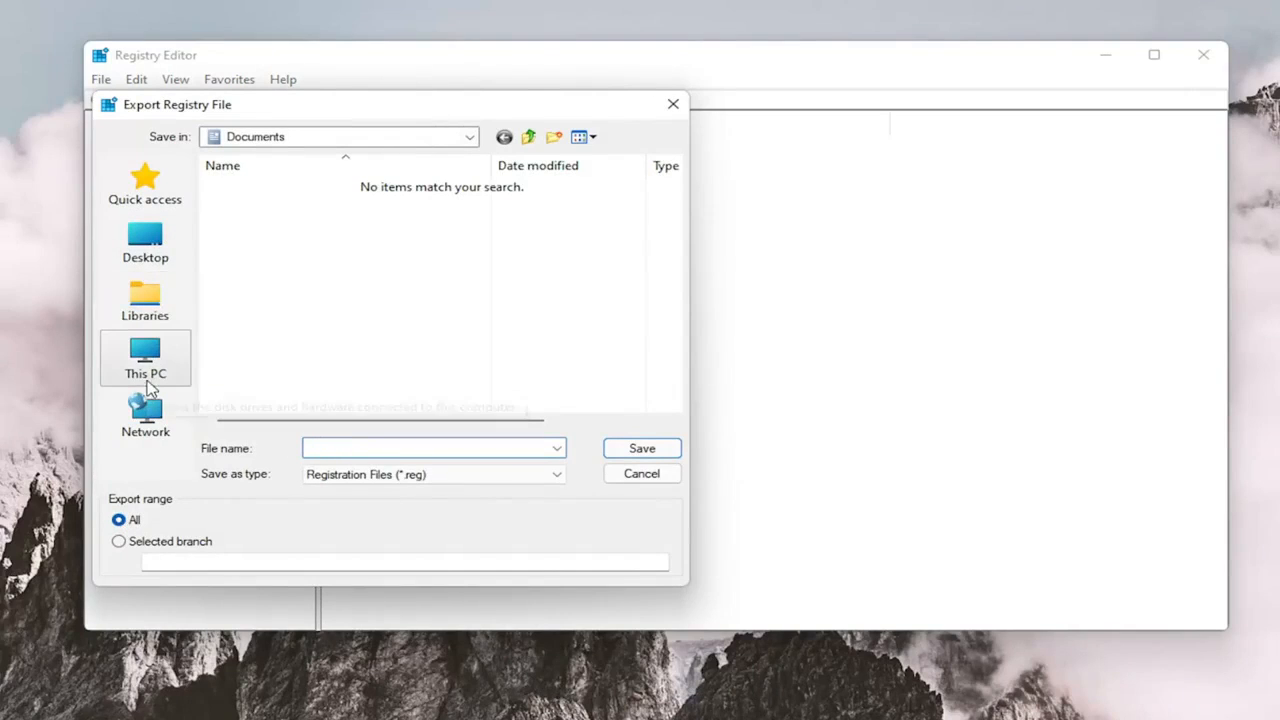
mouse_move(310, 417)
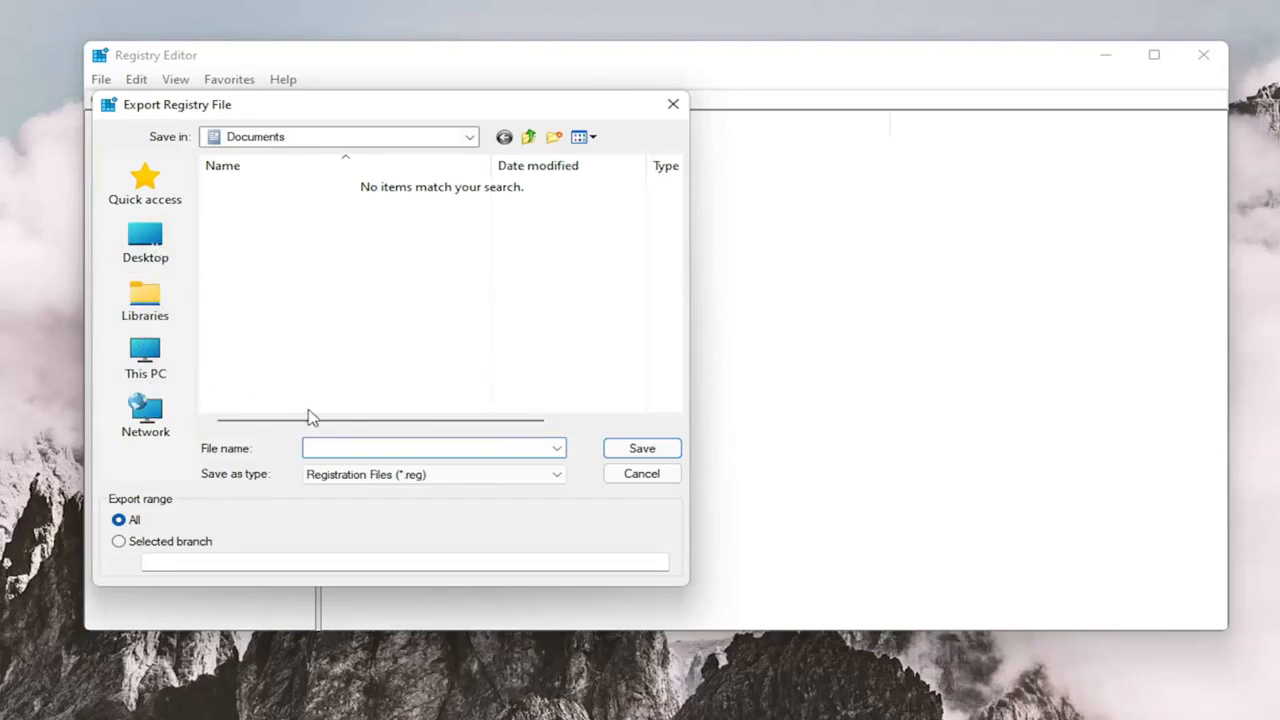
left_click(641, 473)
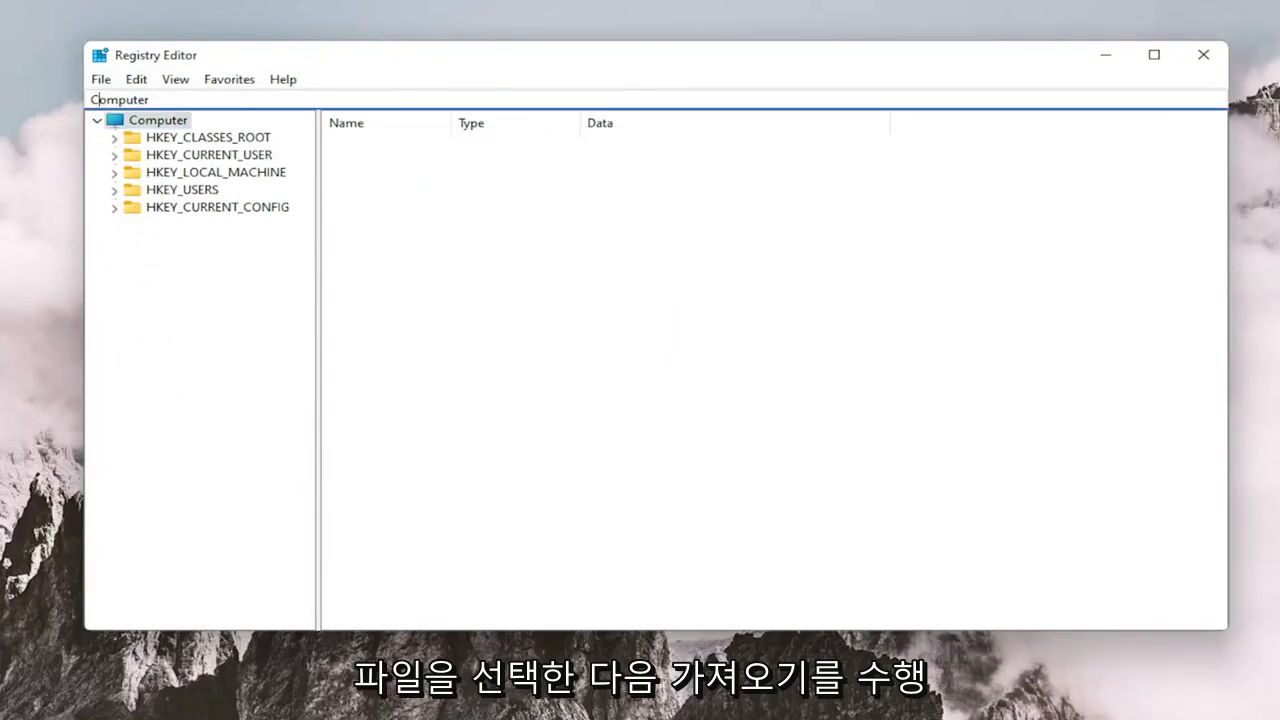
left_click(100, 79)
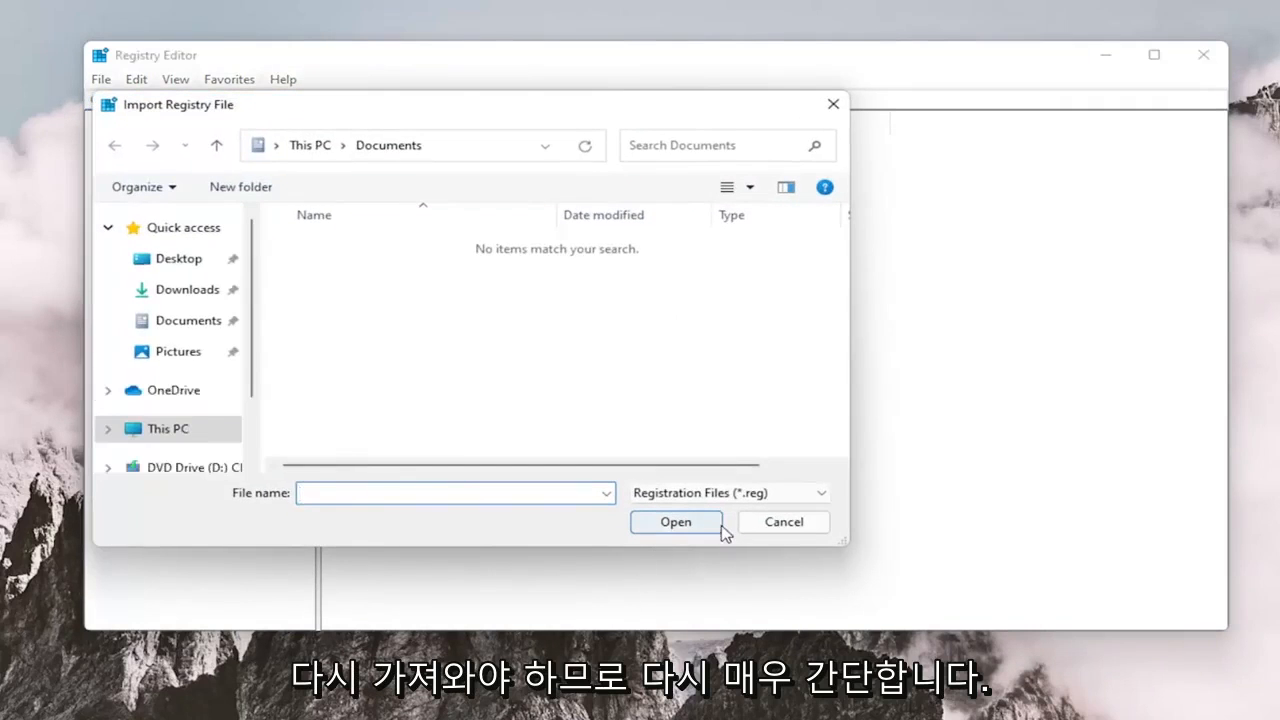
left_click(783, 521)
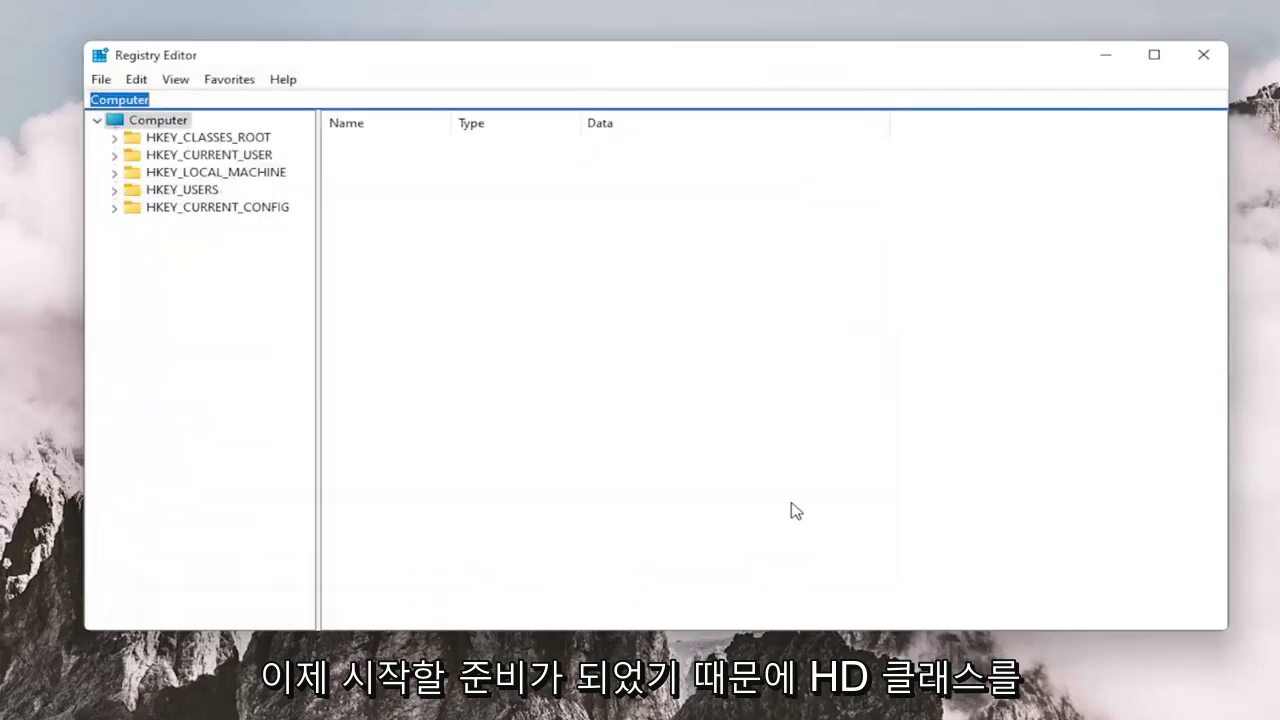
mouse_move(334, 441)
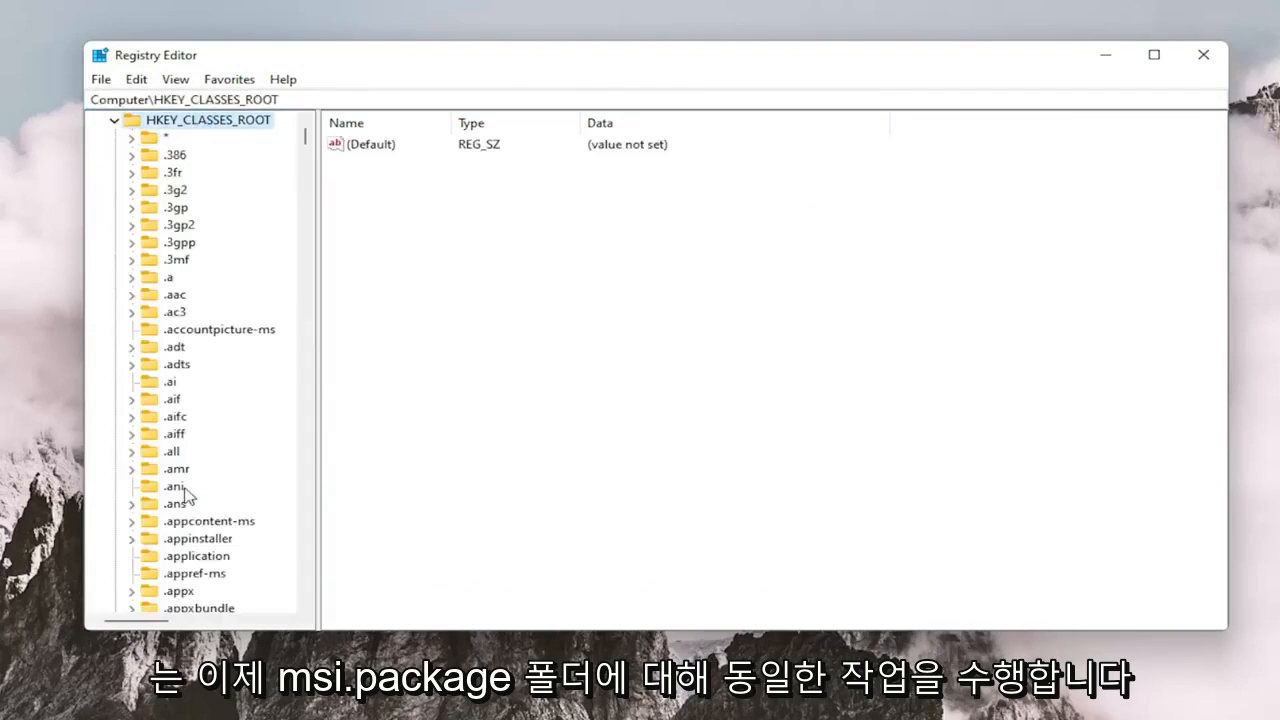
- Navigate HKEY_CLASSES_ROOT down to Msi.Package and expand its shell key
scroll("down", 3)
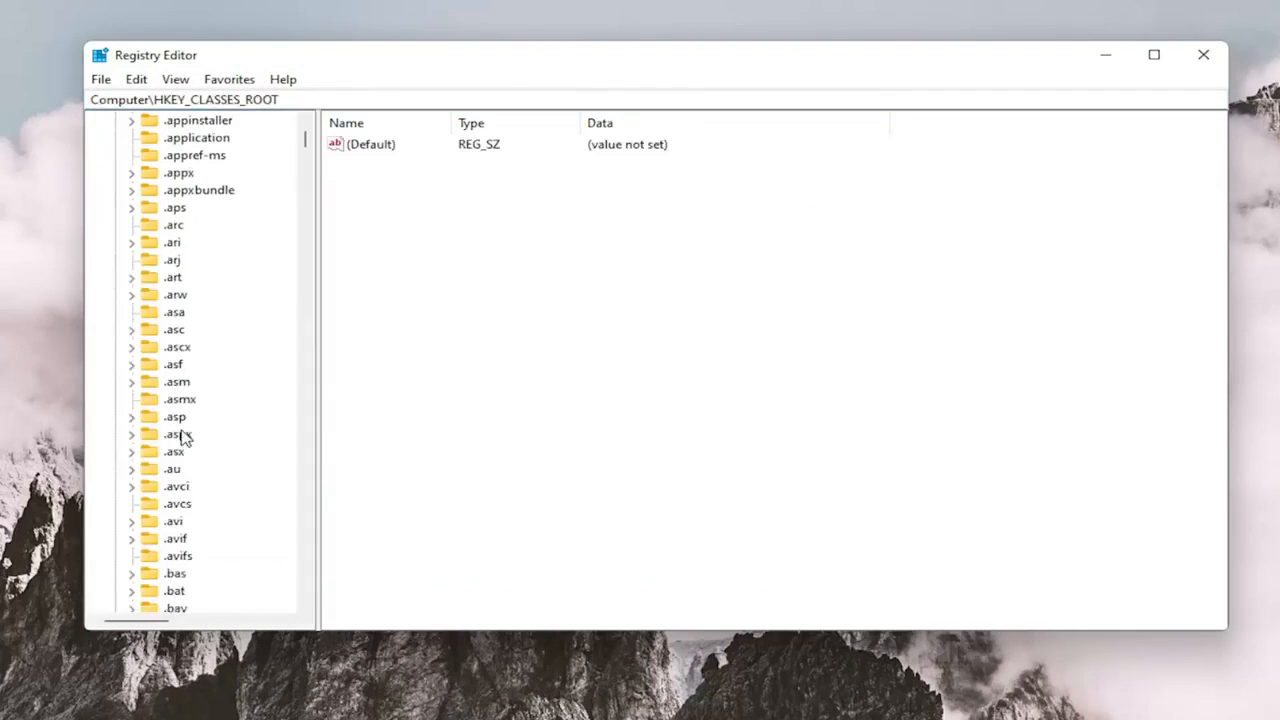
left_click(229, 277)
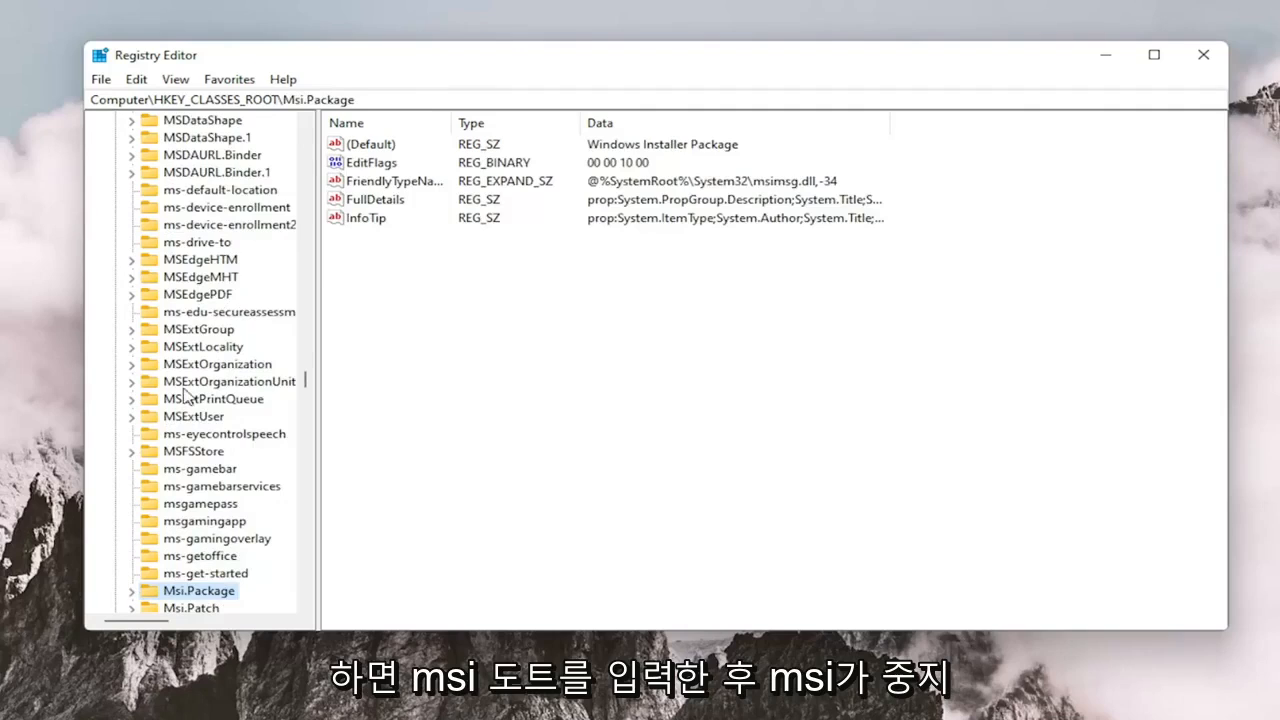
scroll("down", 3)
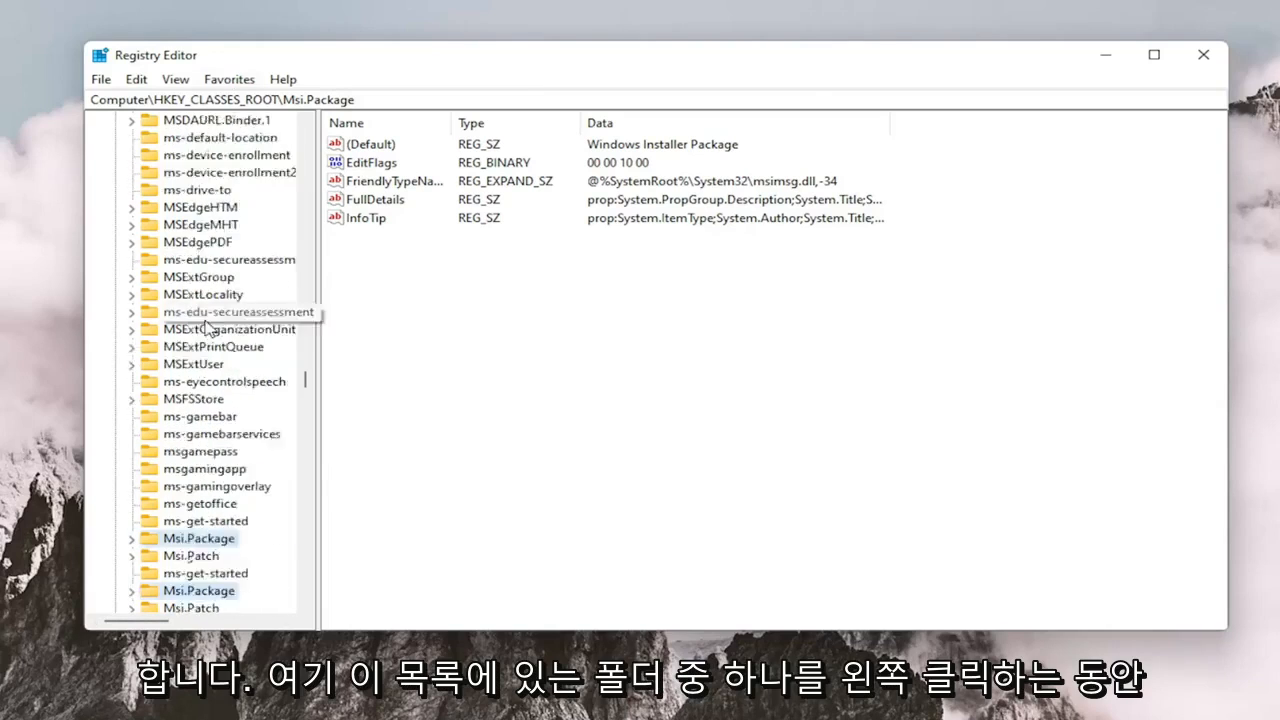
scroll("down", 3)
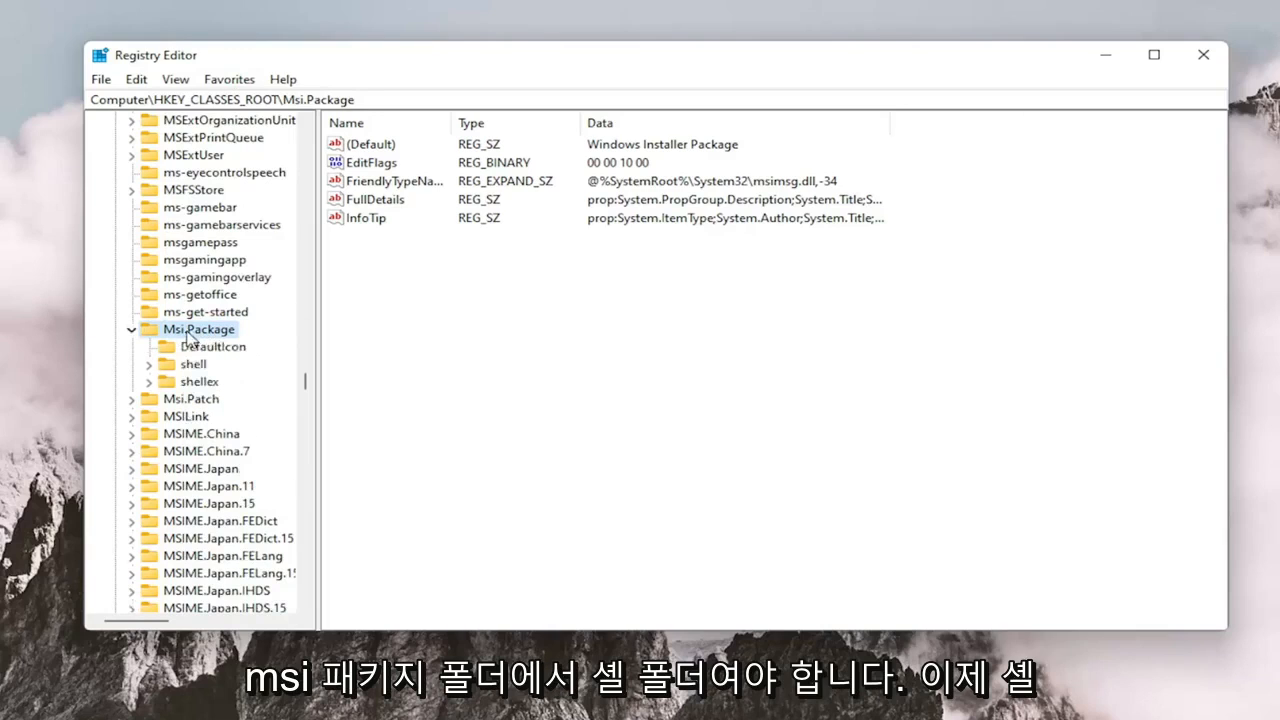
mouse_move(197, 385)
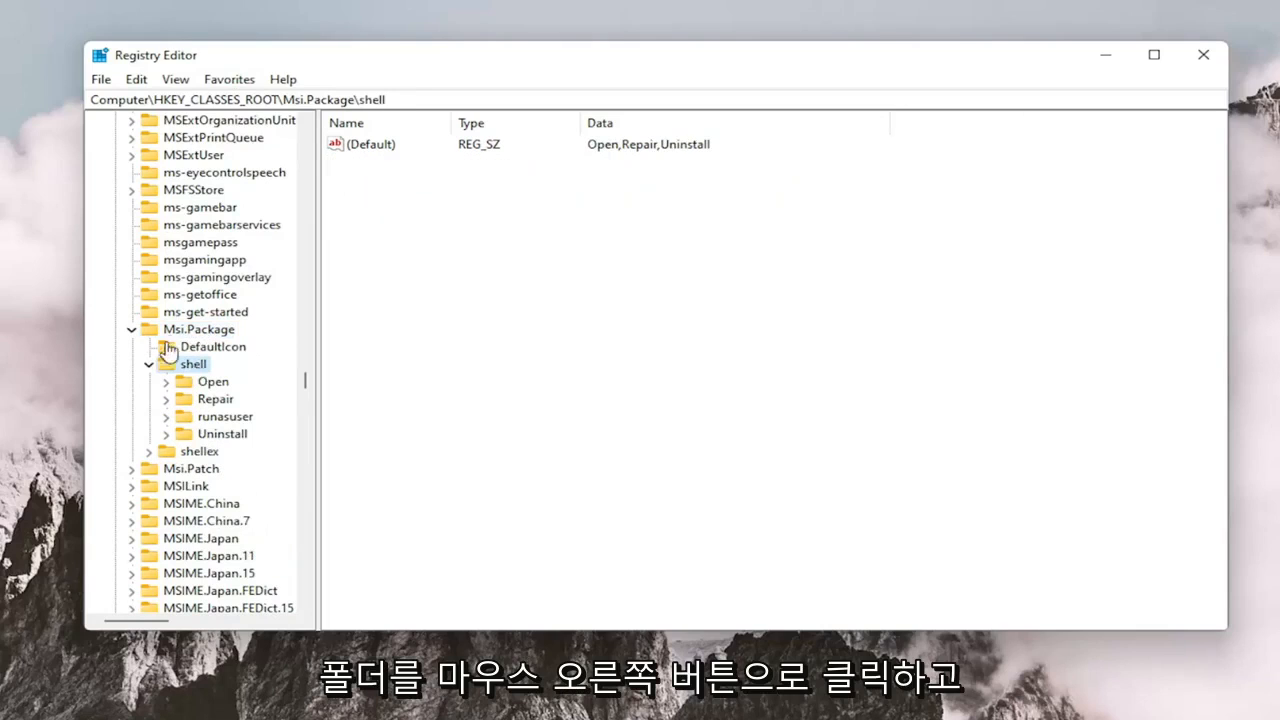
- Create a new subkey under Msi.Package\shell named runas
right_click(193, 363)
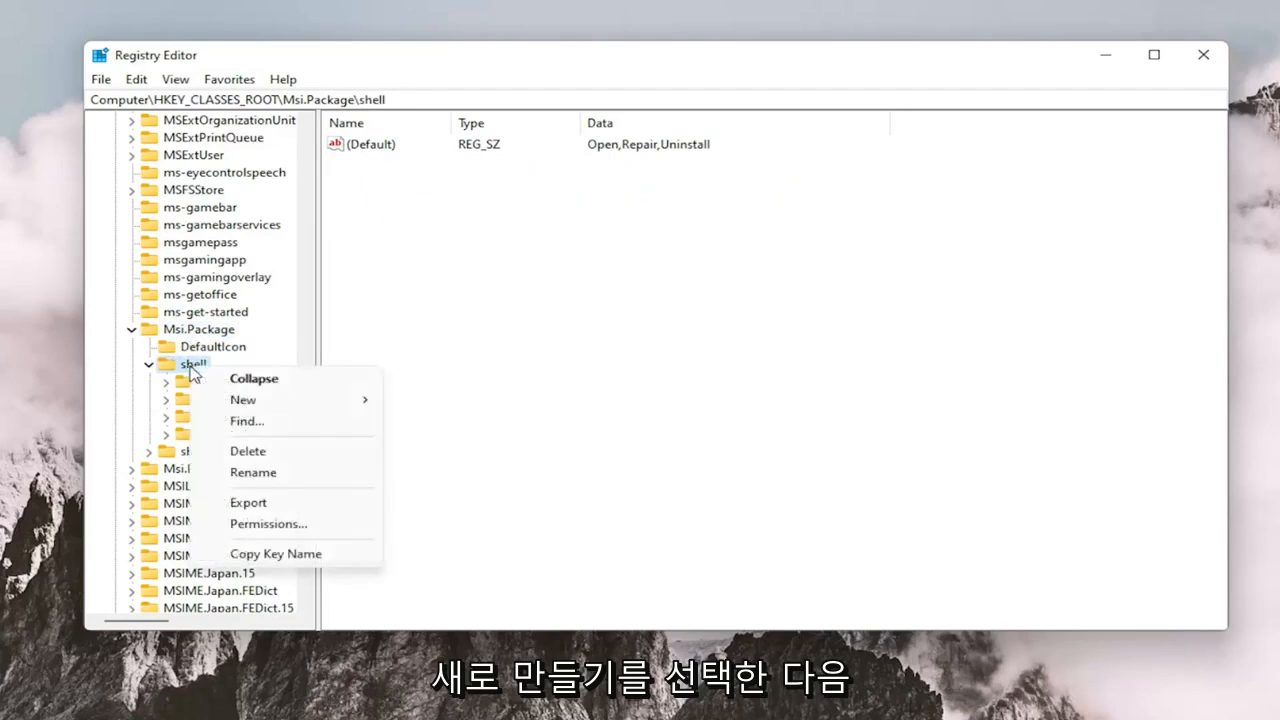
left_click(243, 399)
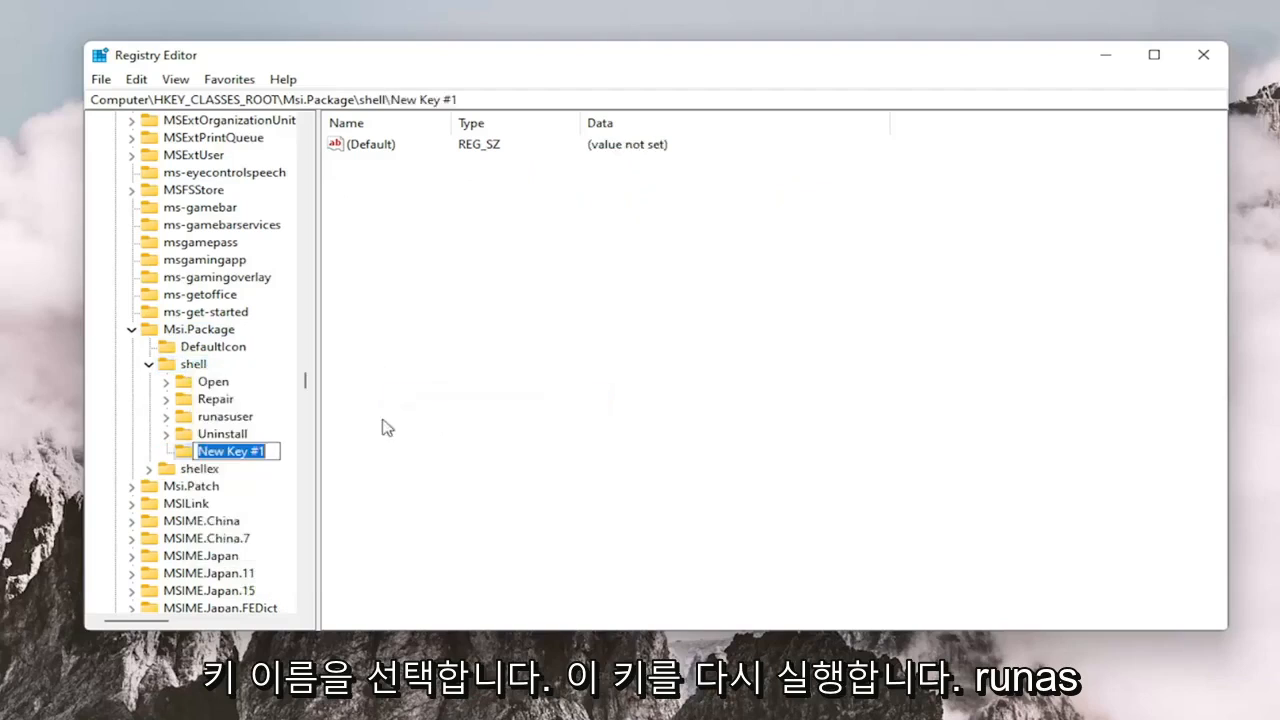
type("runas")
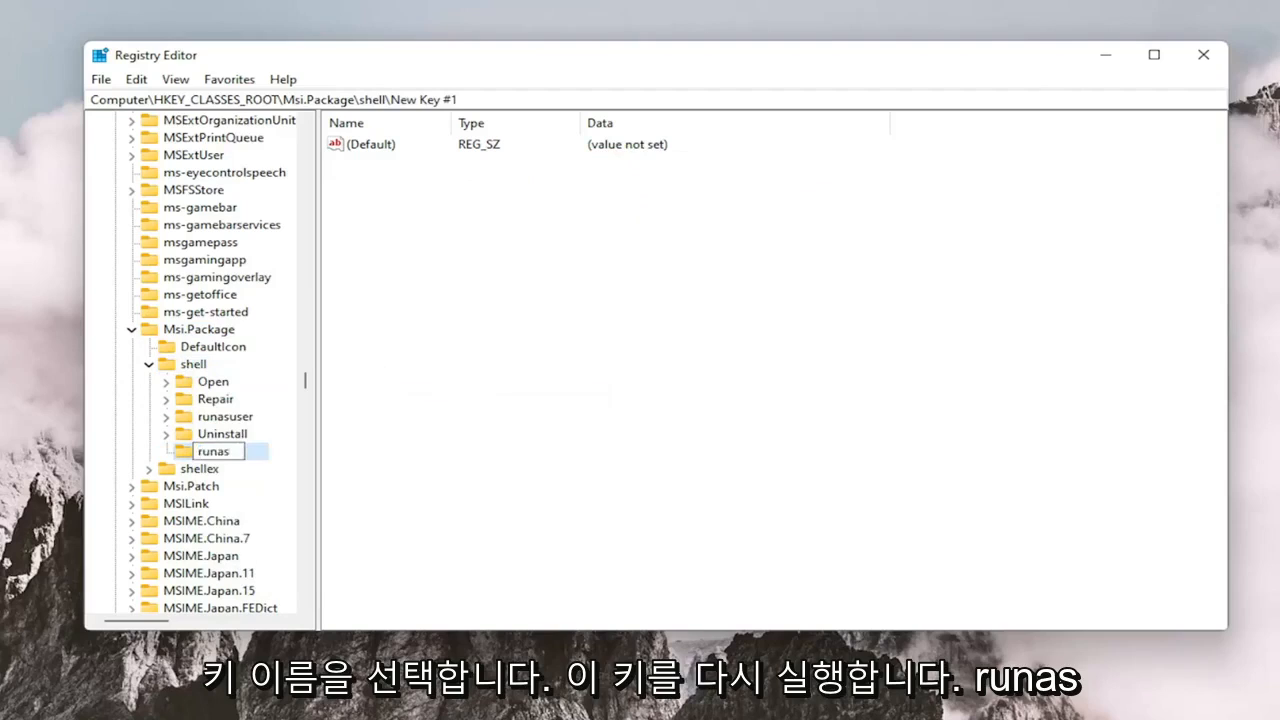
key("Return")
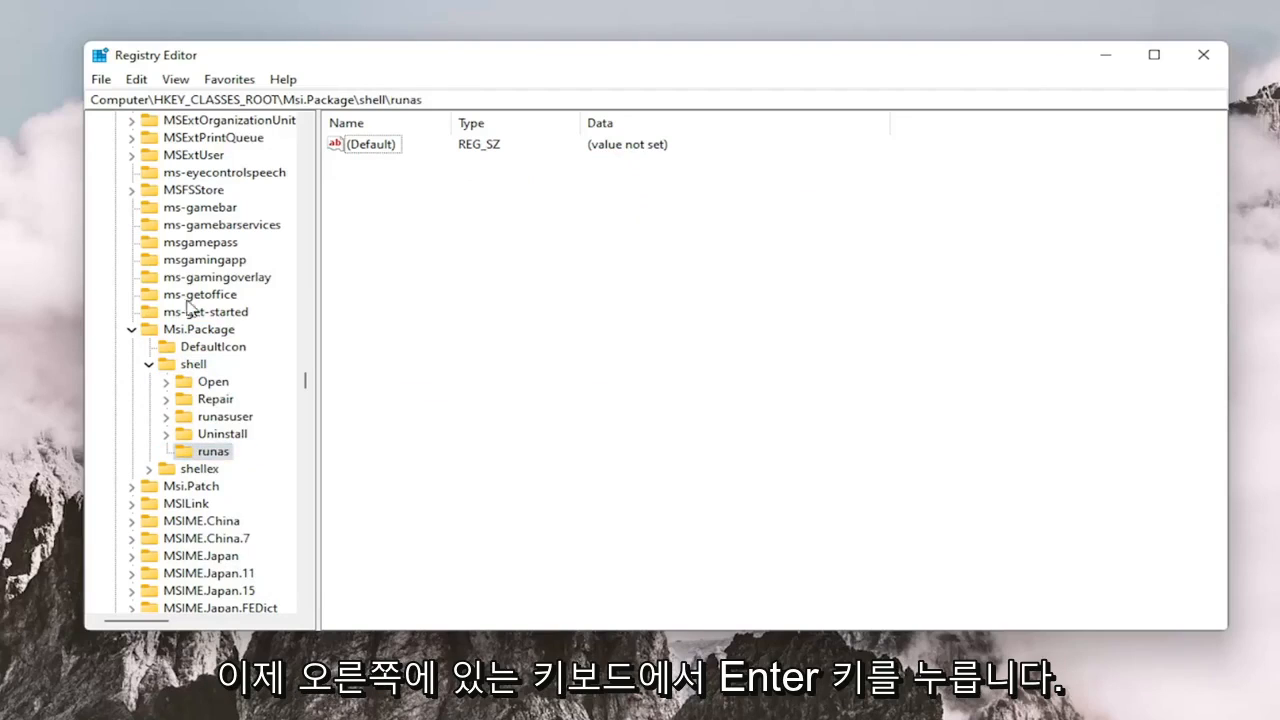
- Set the runas key's (Default) value to 'install as &administrator'
left_click(371, 144)
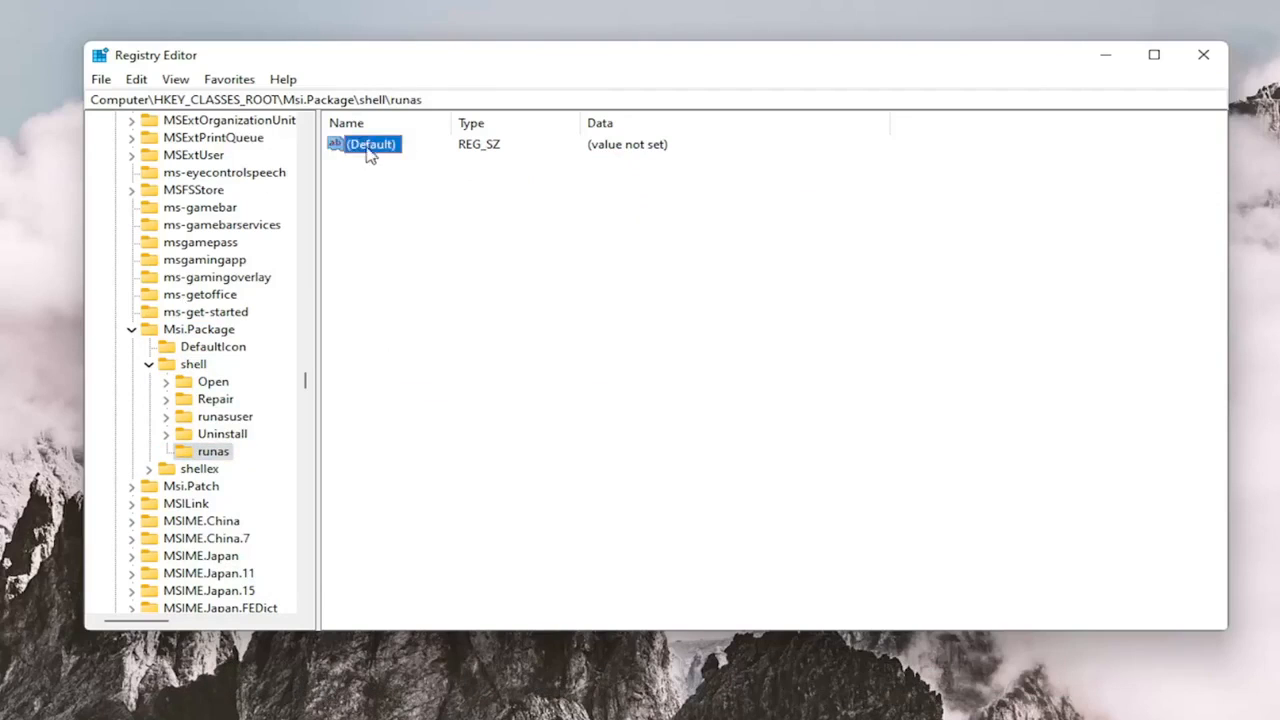
double_click(371, 144)
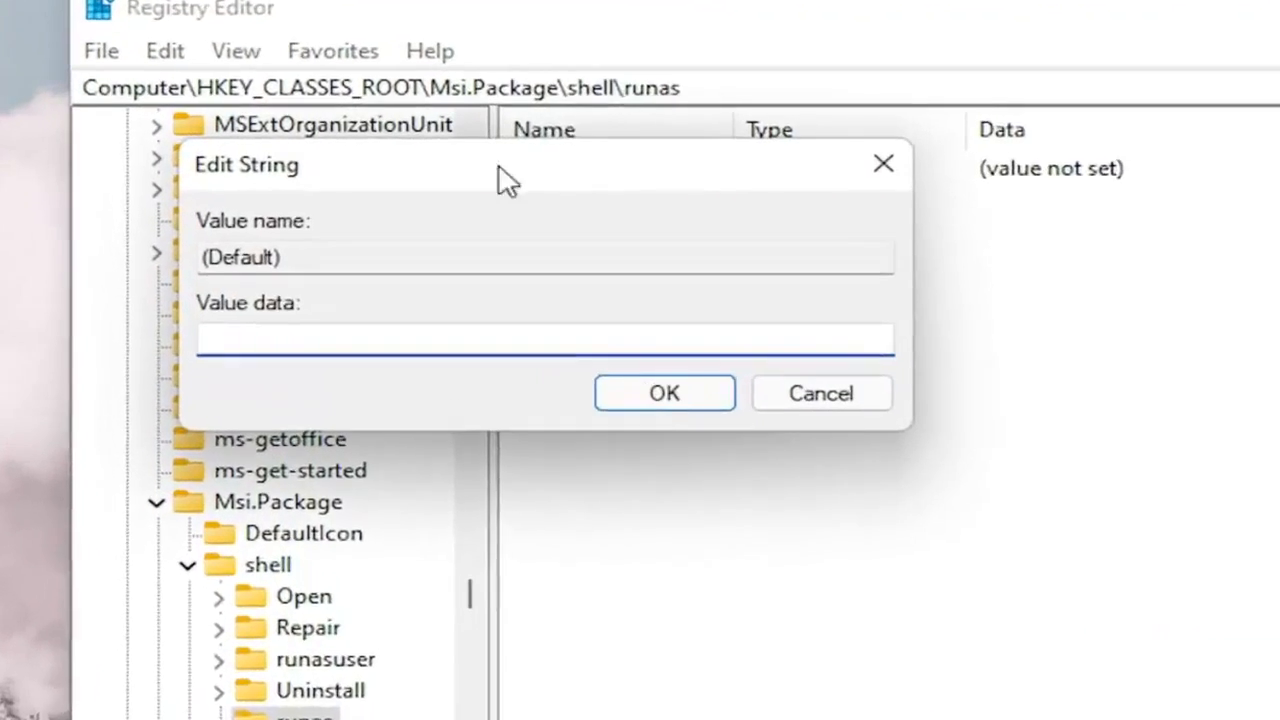
type("inst")
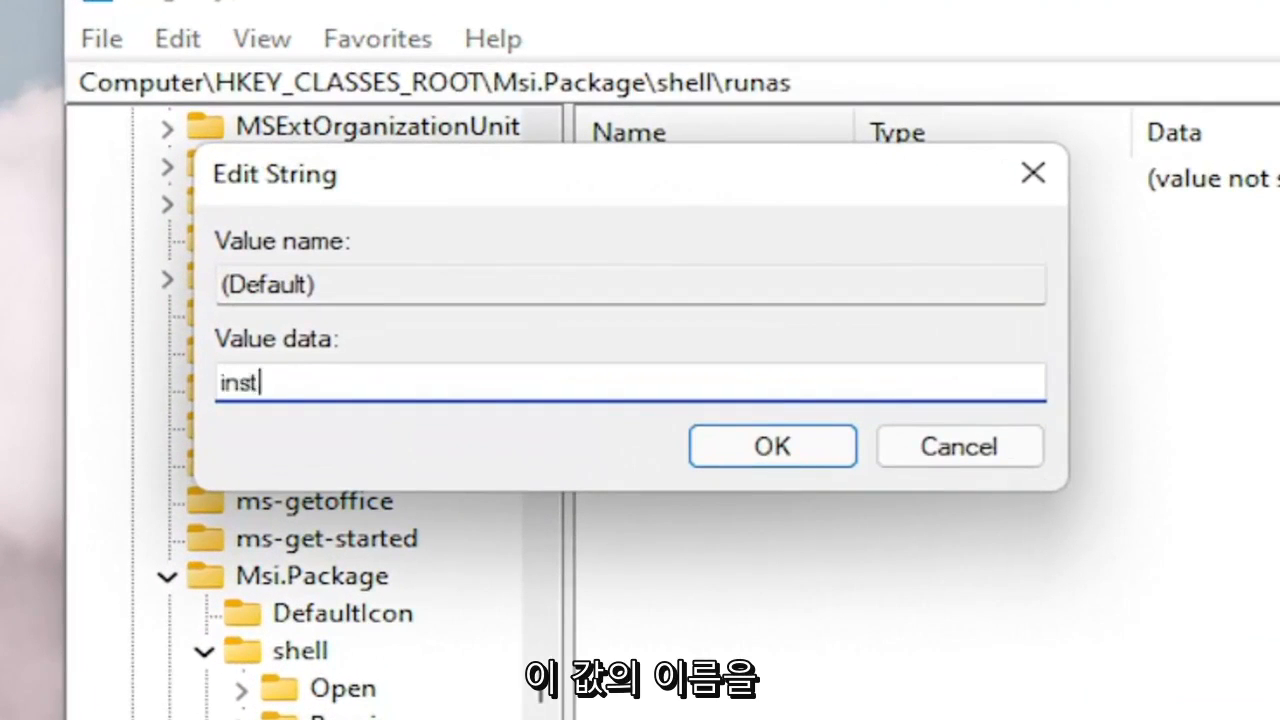
type("all as")
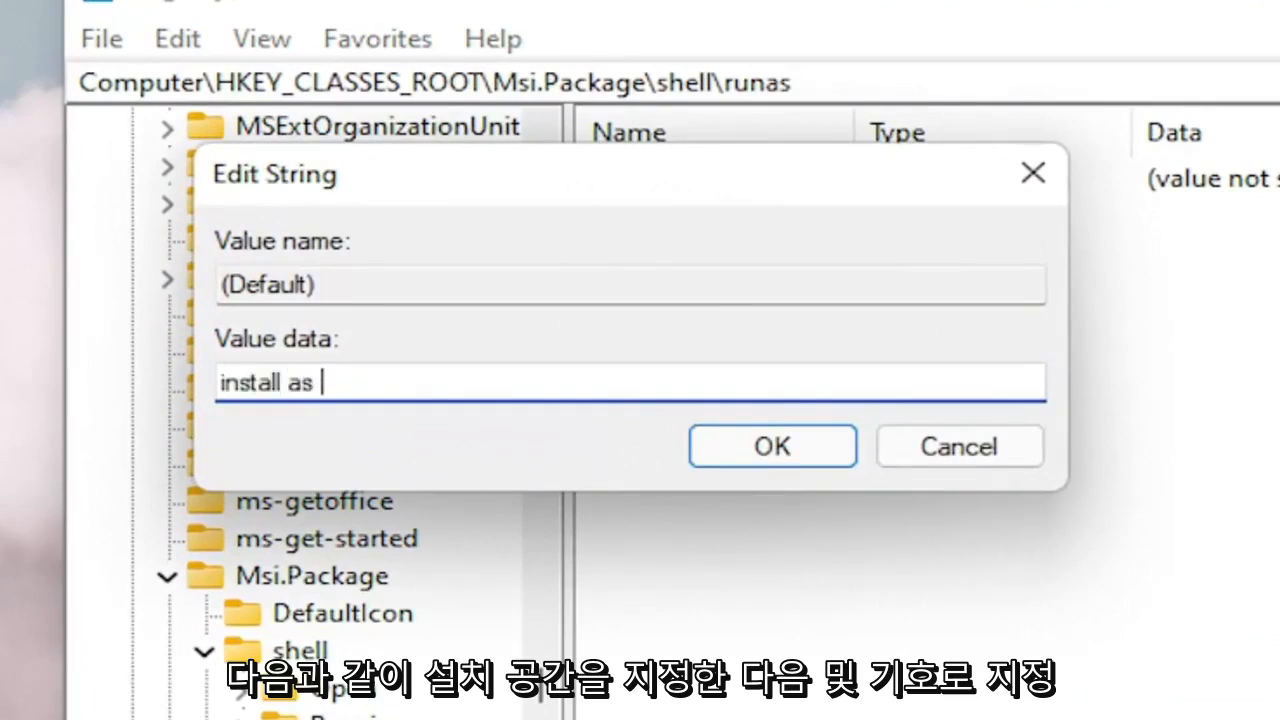
type("&")
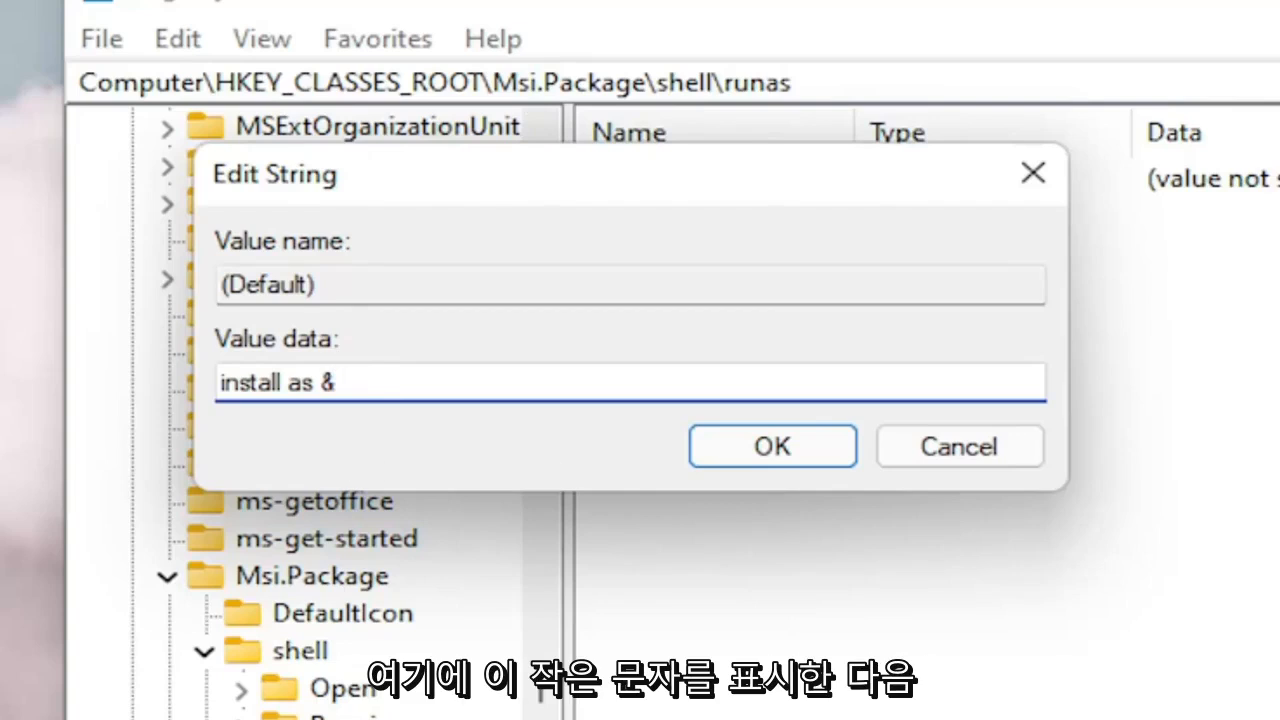
type("admini")
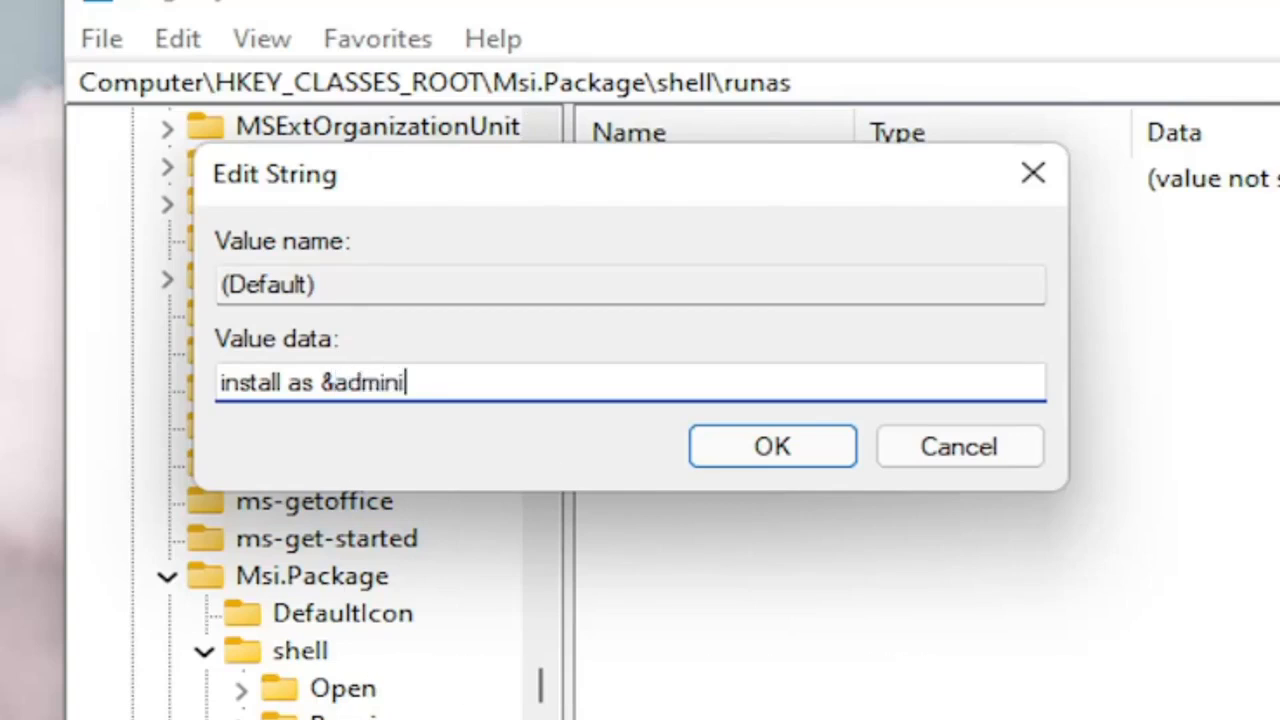
type("strator")
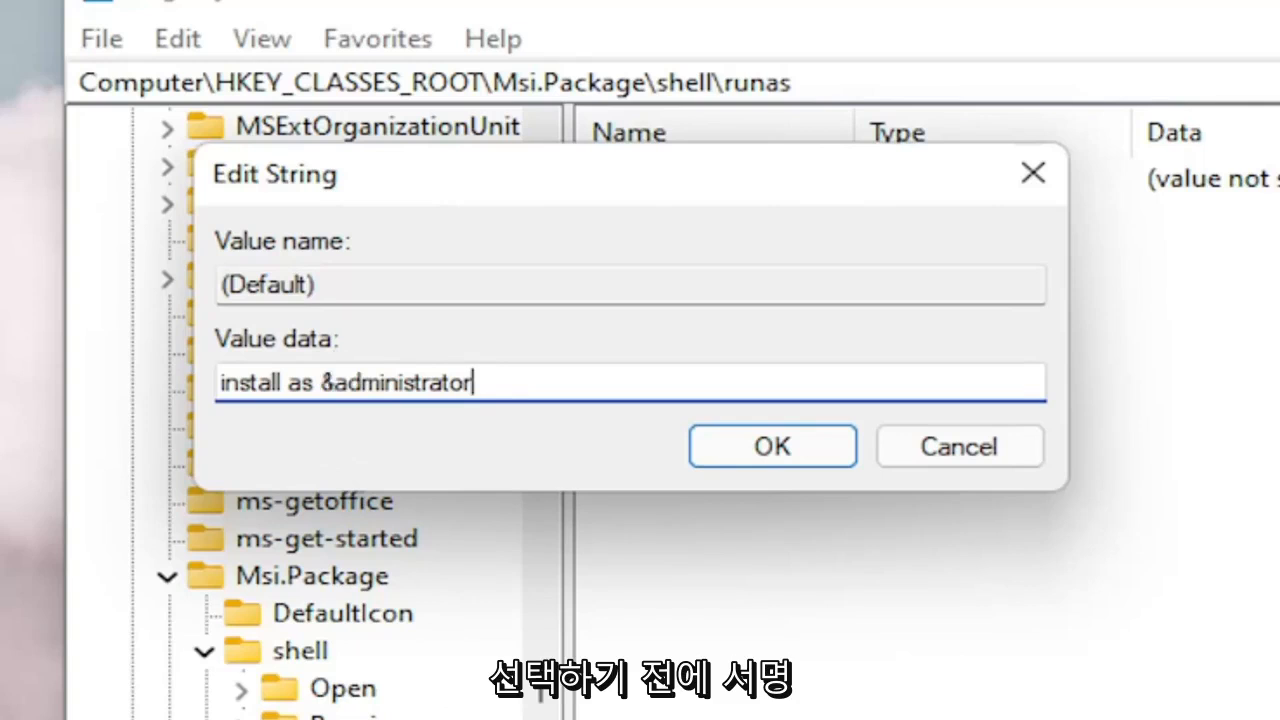
left_click(771, 445)
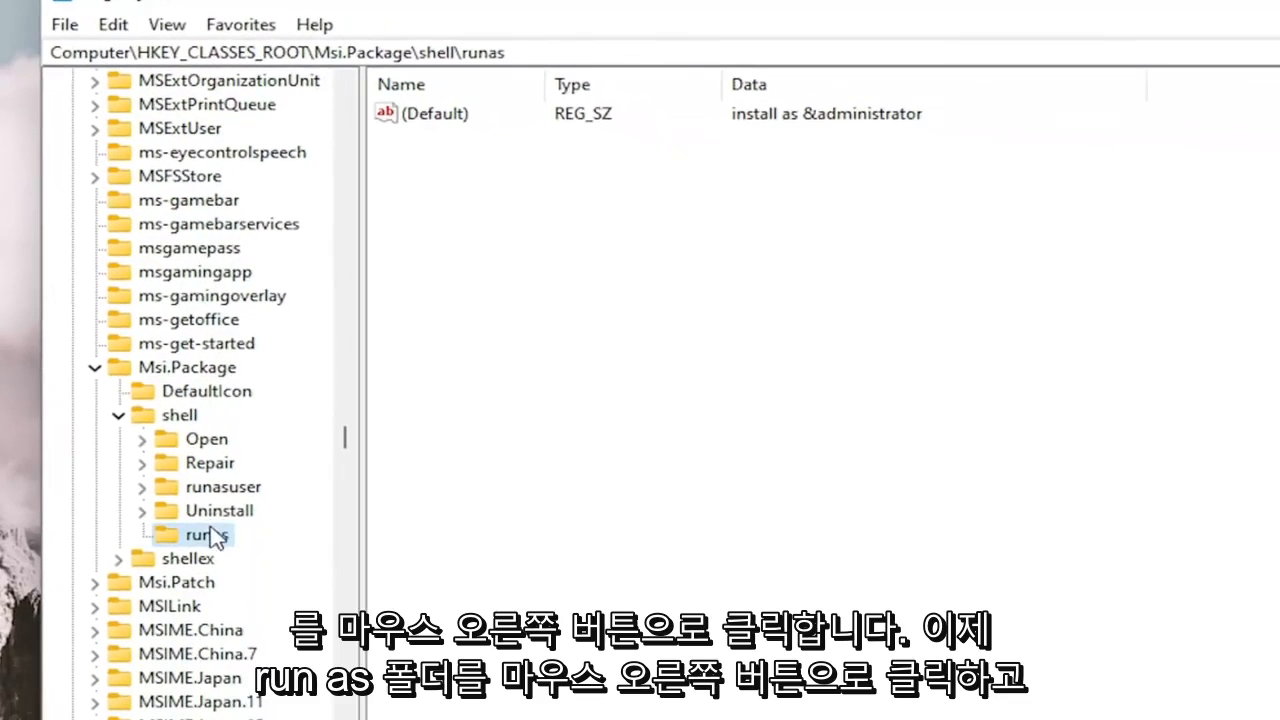
- Create a new subkey named 'command' inside the runas key
right_click(207, 535)
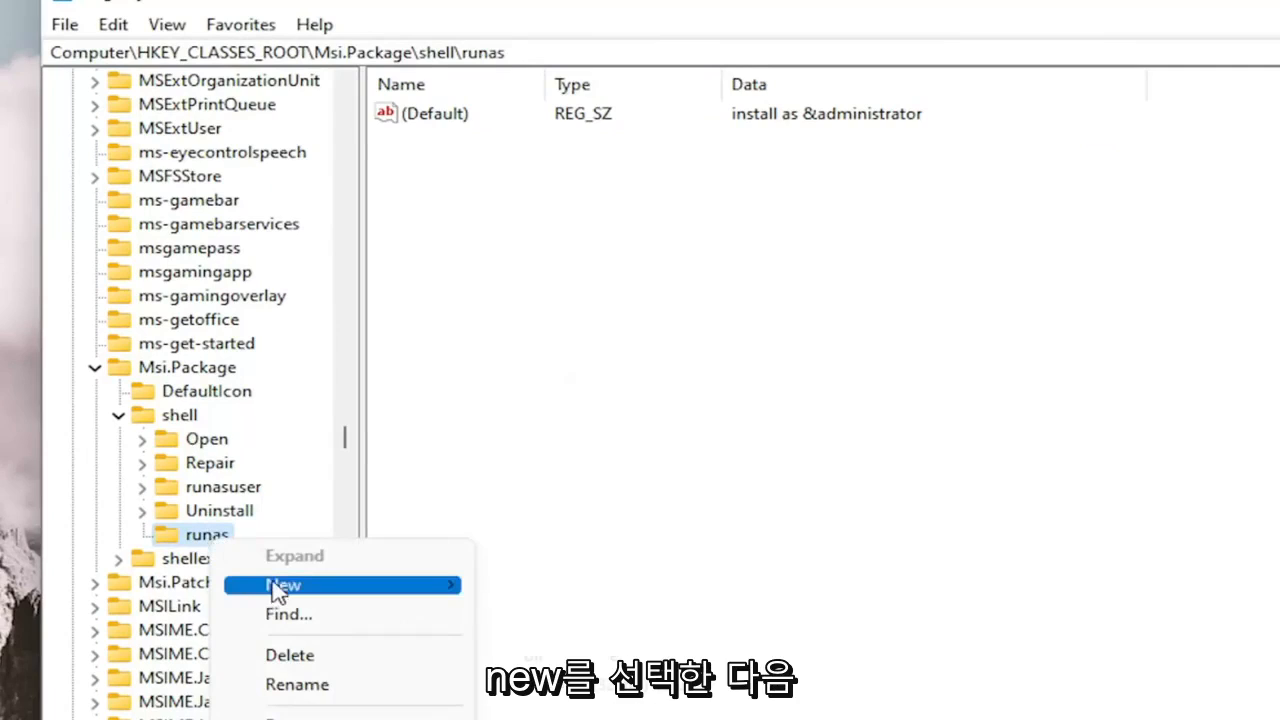
left_click(284, 584)
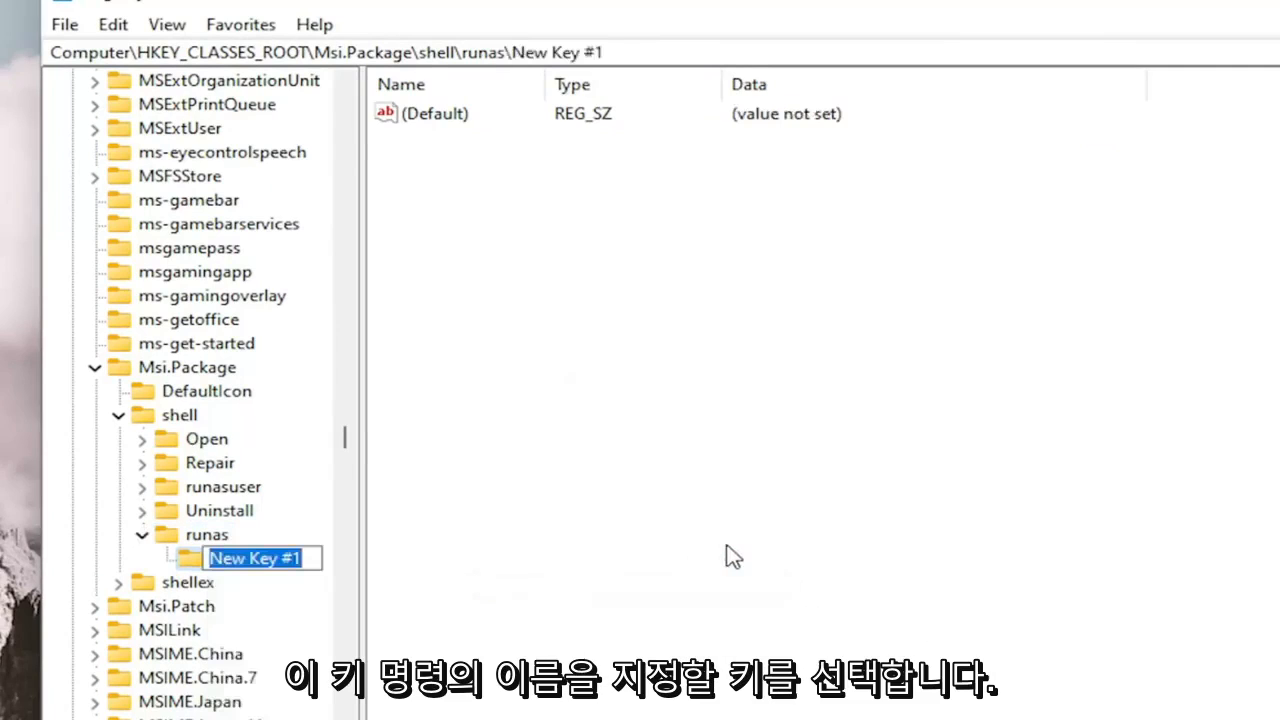
type("command")
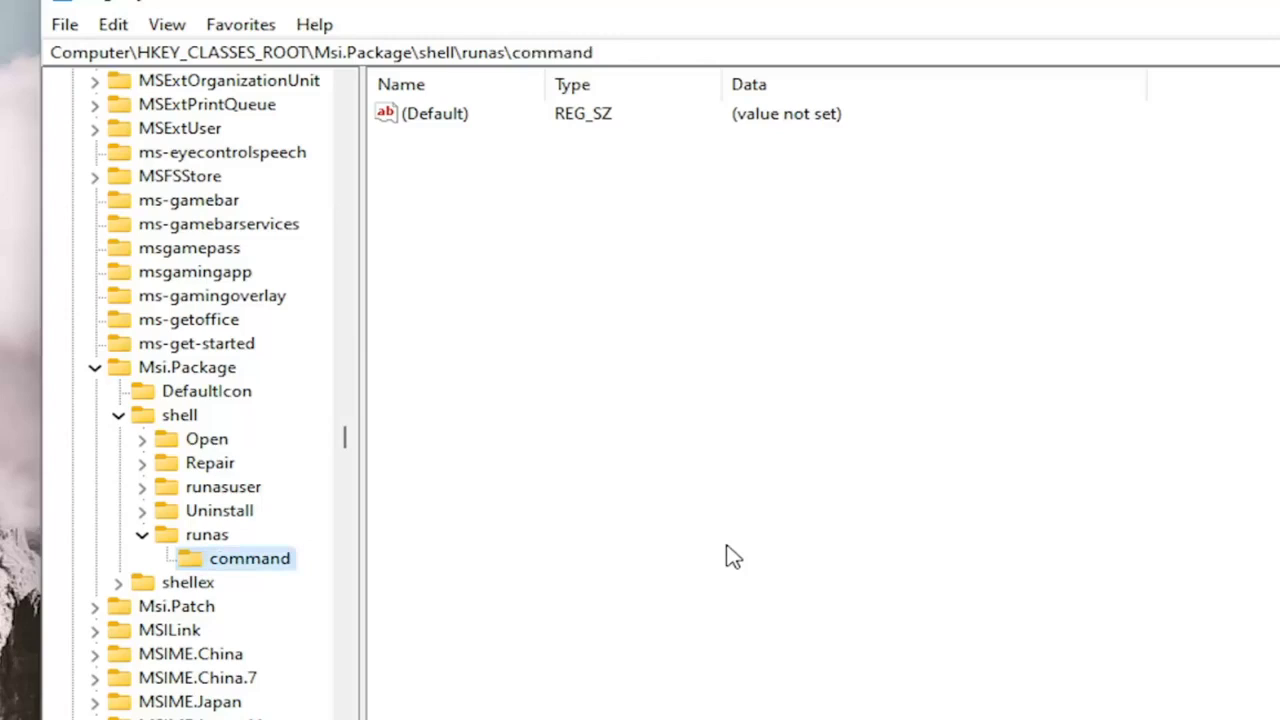
left_click(435, 113)
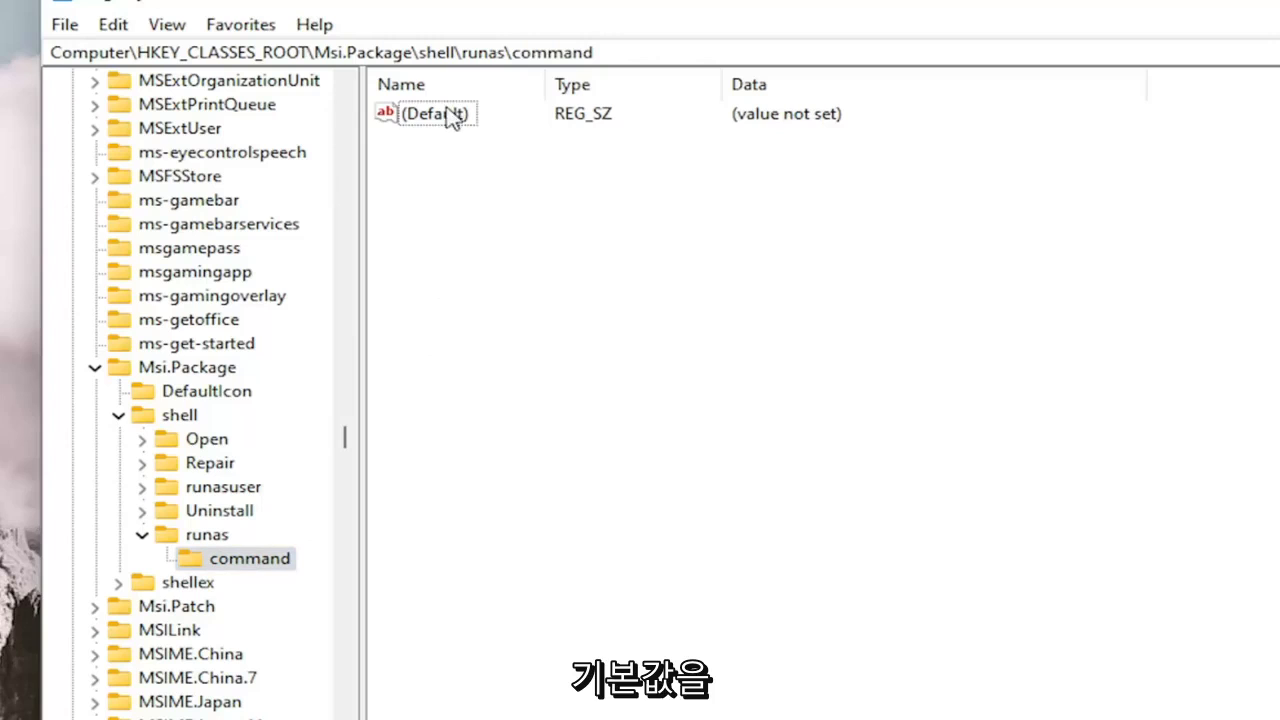
- Paste msiexec /i "%1" as the command key's (Default) value and save it
right_click(424, 113)
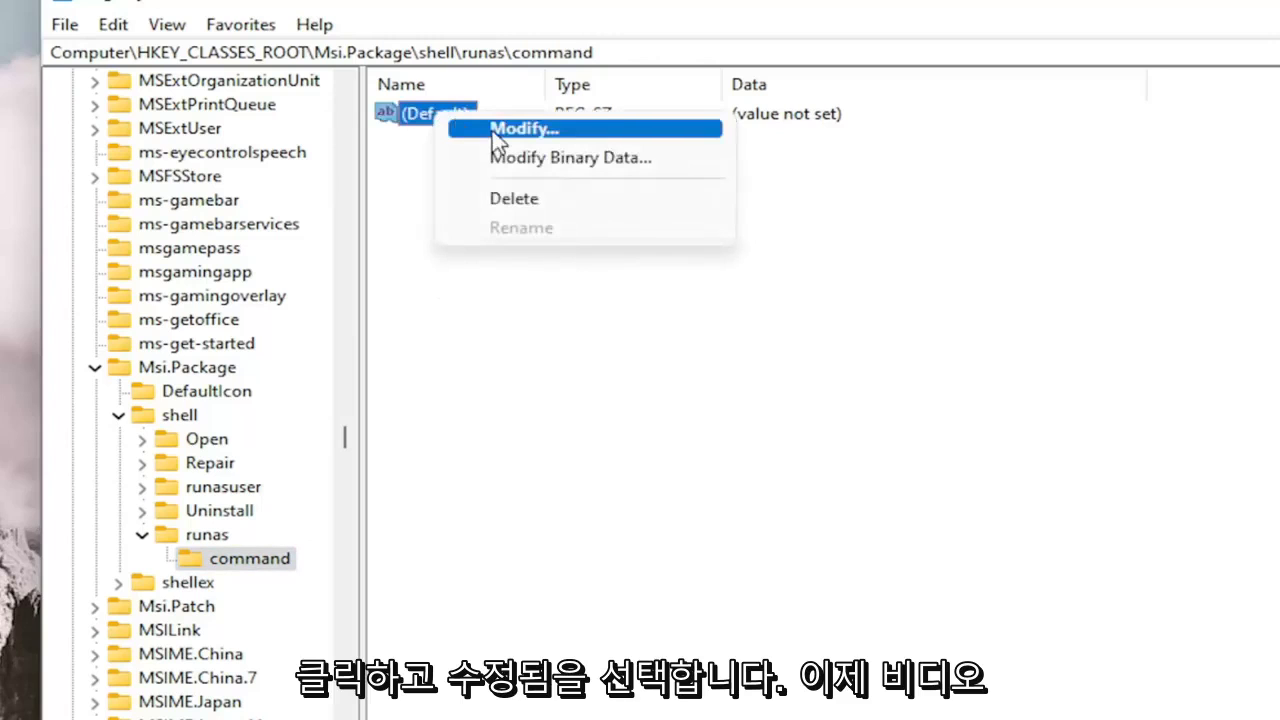
left_click(524, 128)
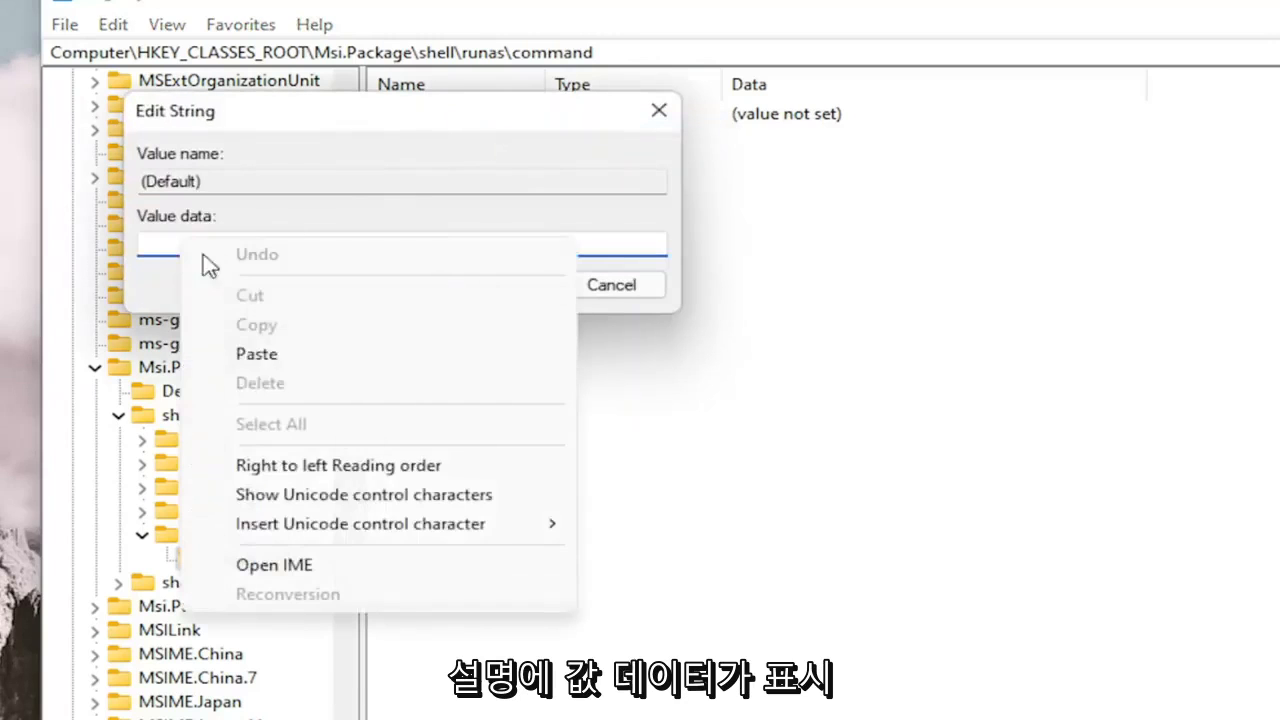
left_click(256, 354)
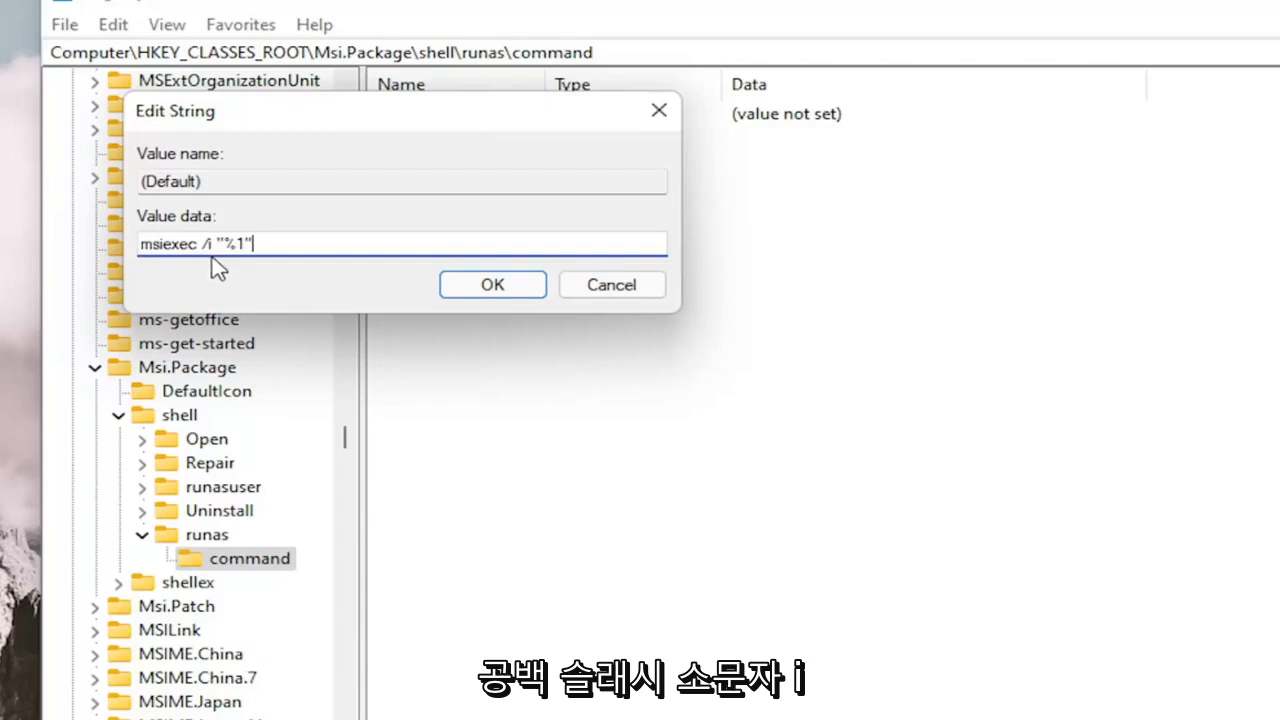
mouse_move(230, 280)
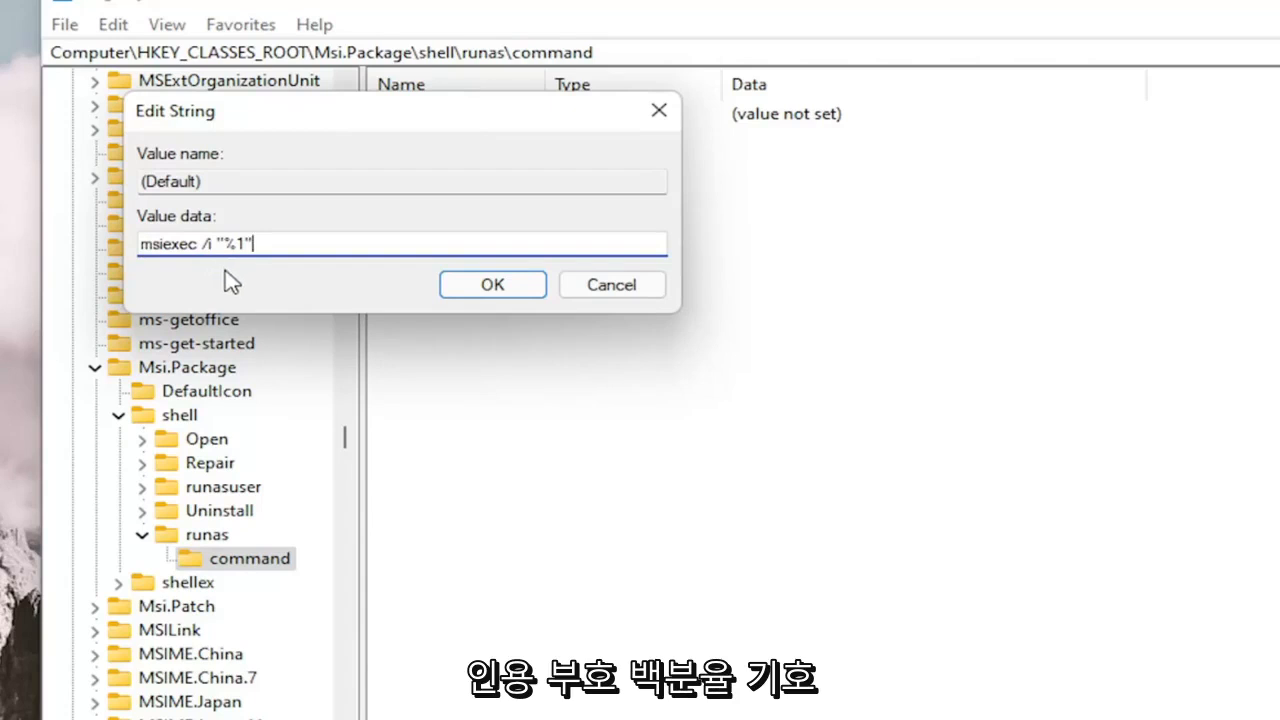
mouse_move(425, 340)
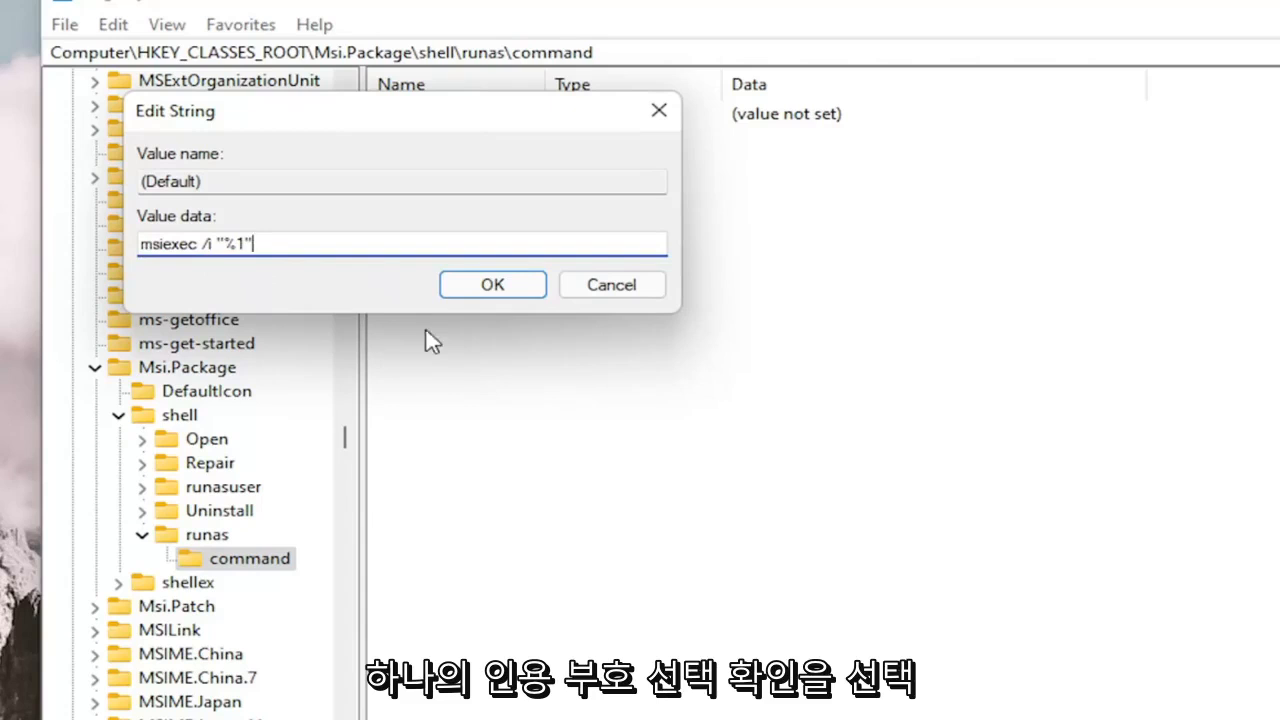
left_click(492, 284)
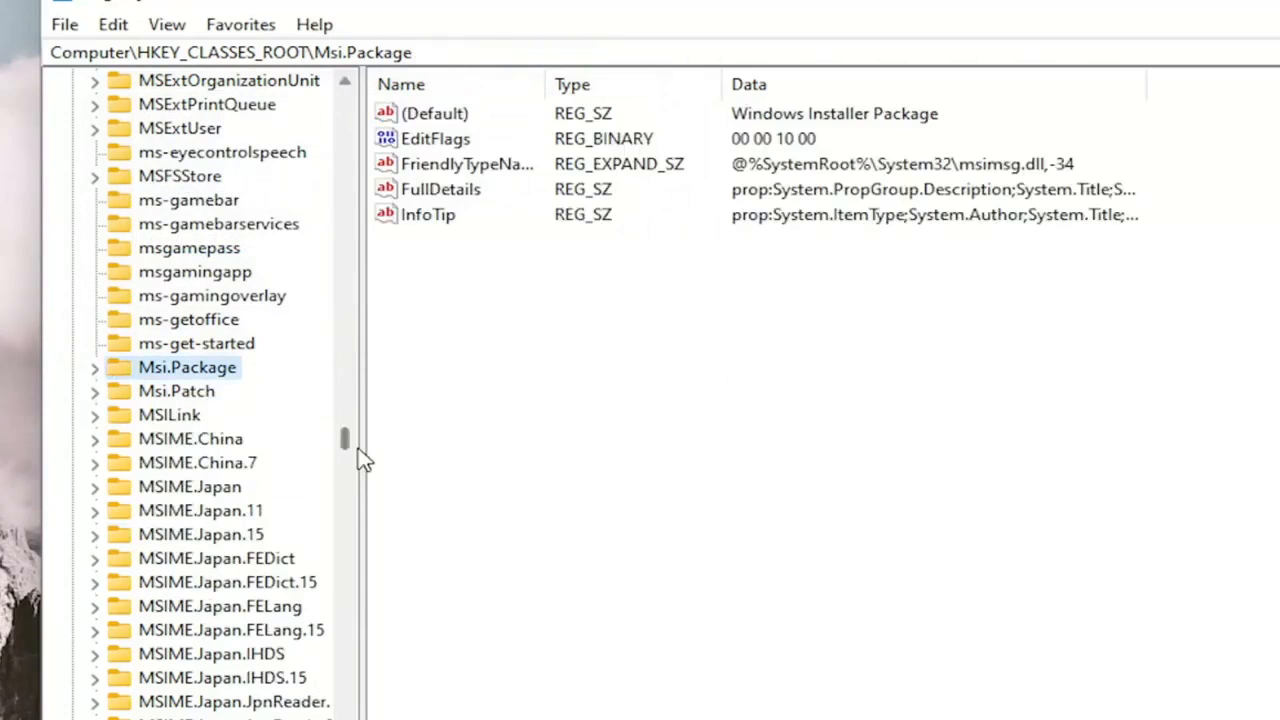
scroll("up", 3)
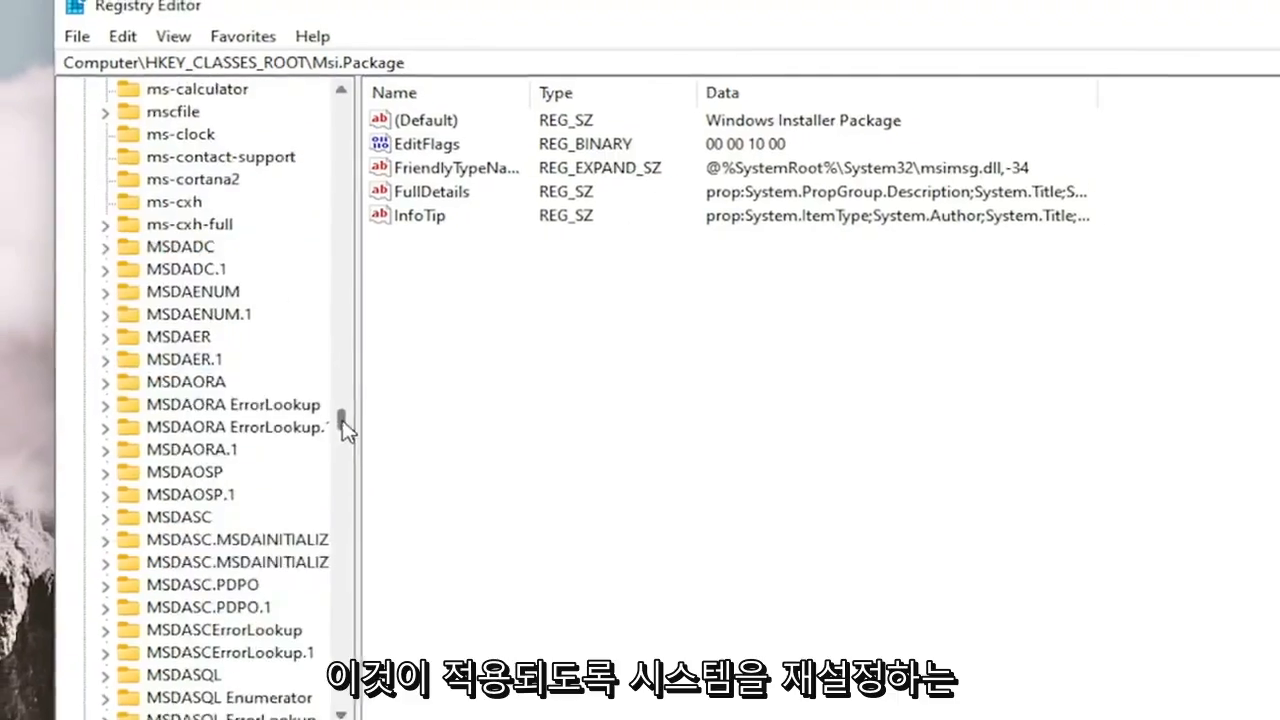